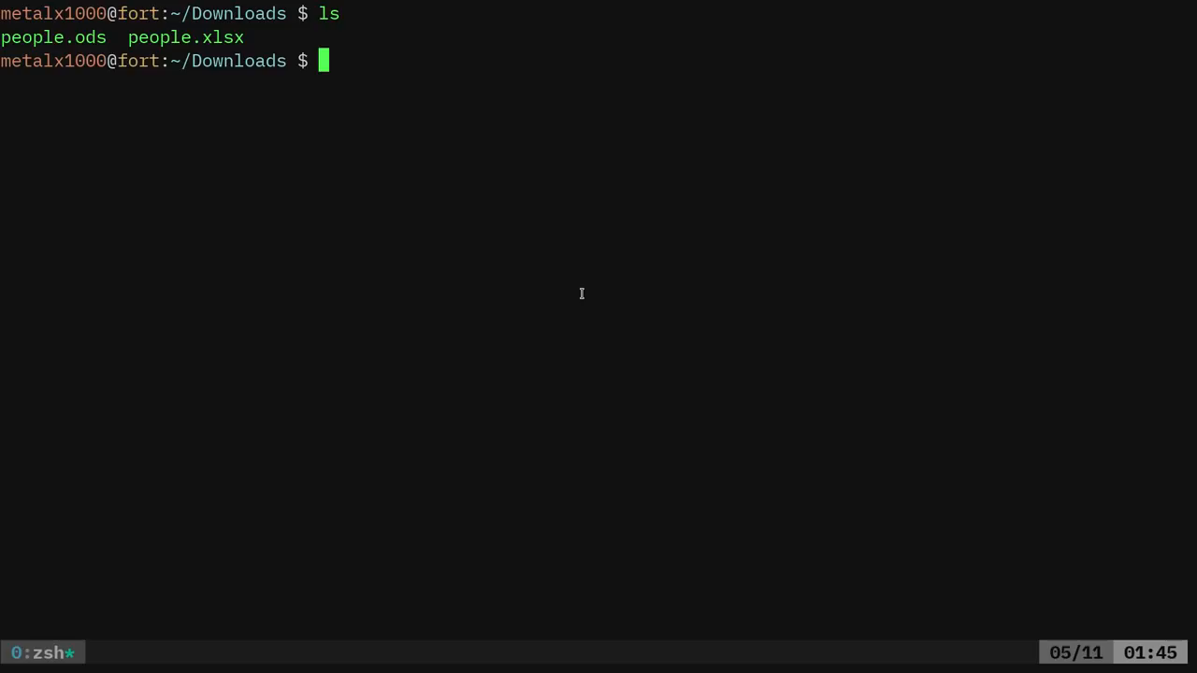
# Launch Gnumeric on people.xlsx from the zsh prompt with 'gnumeric people.xlsx'
pyautogui.write('gnumeric')
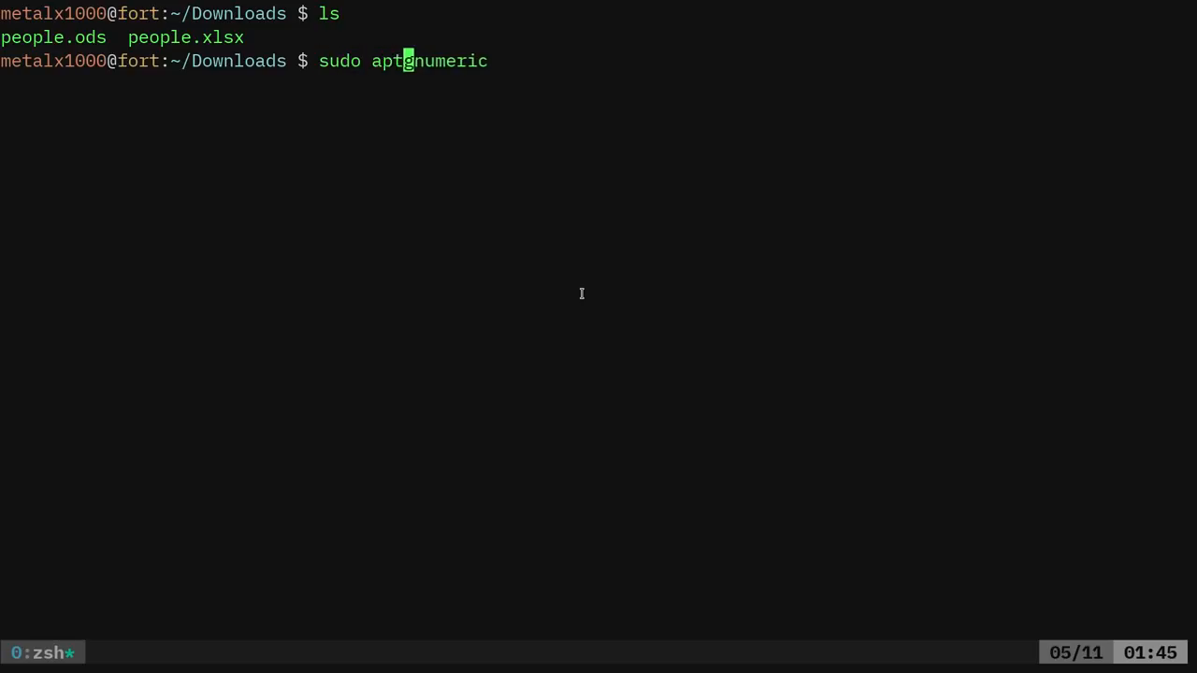
pyautogui.write('install')
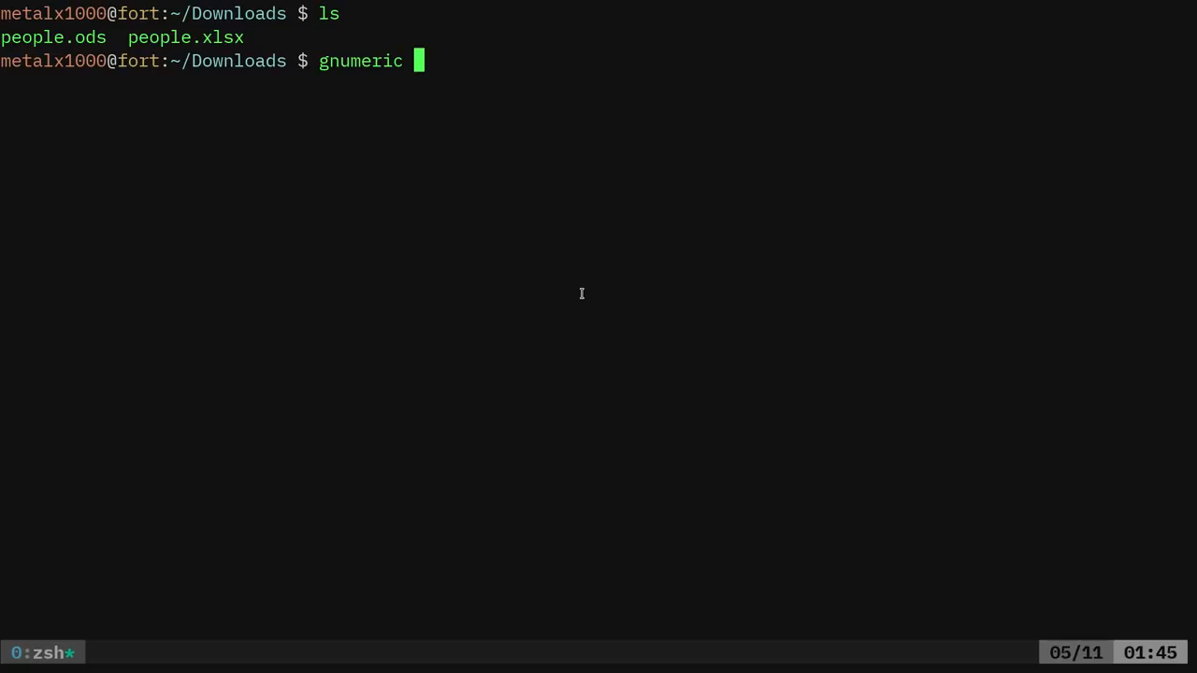
pyautogui.write('people.')
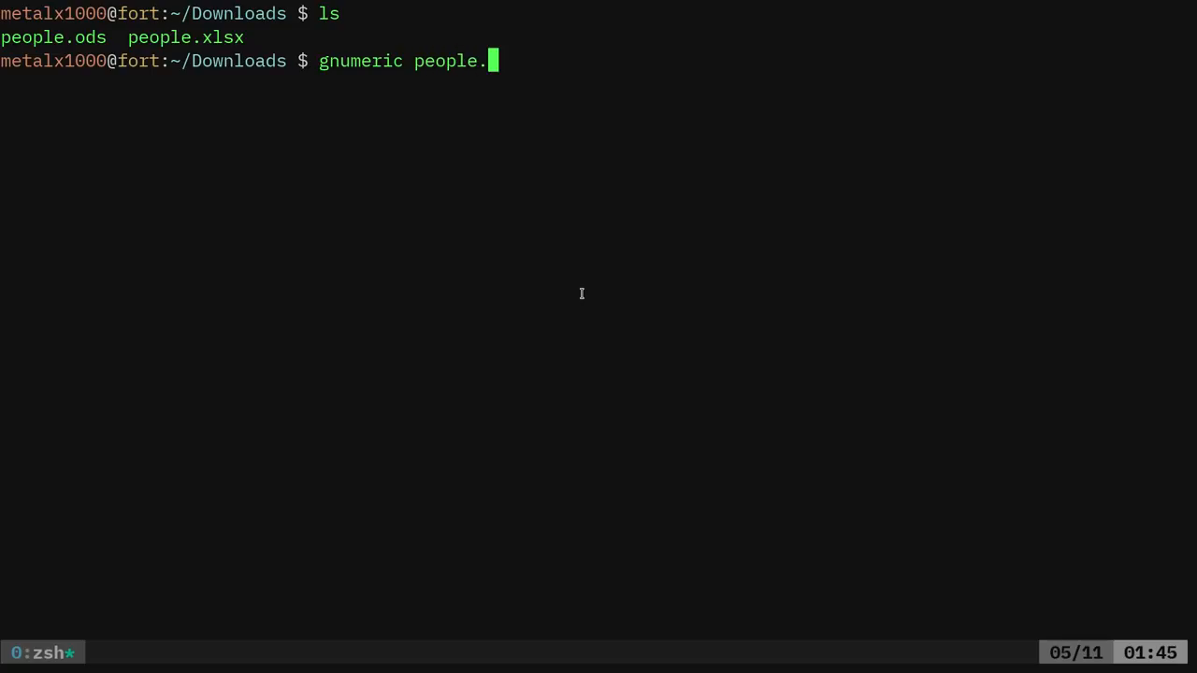
pyautogui.write('xlsx')
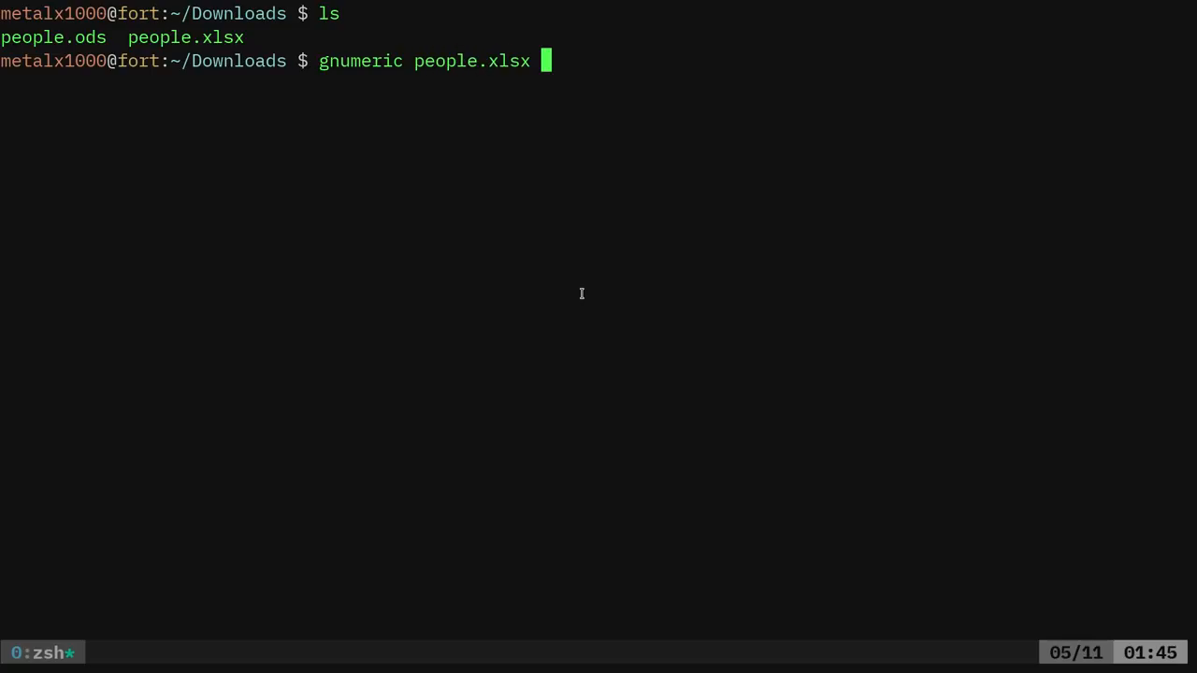
pyautogui.press('Return')
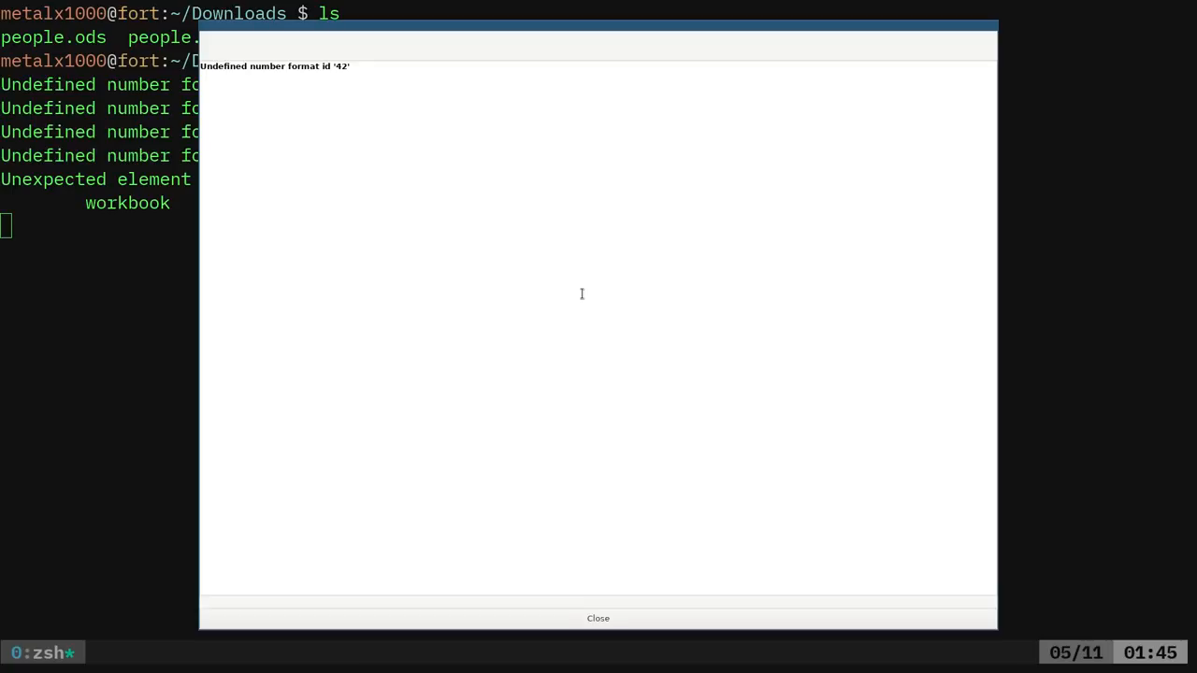
# Dismiss the number format warning, select cell A2 and bring up Save As to check the file formats
pyautogui.click(598, 617)
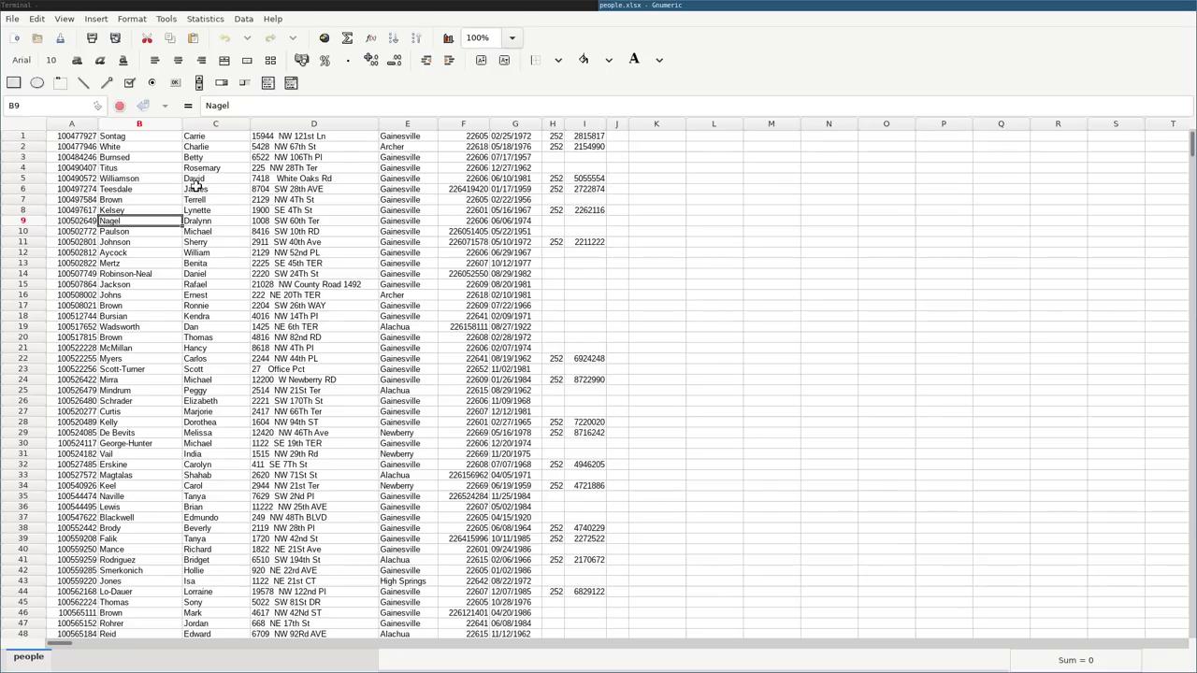
pyautogui.click(72, 146)
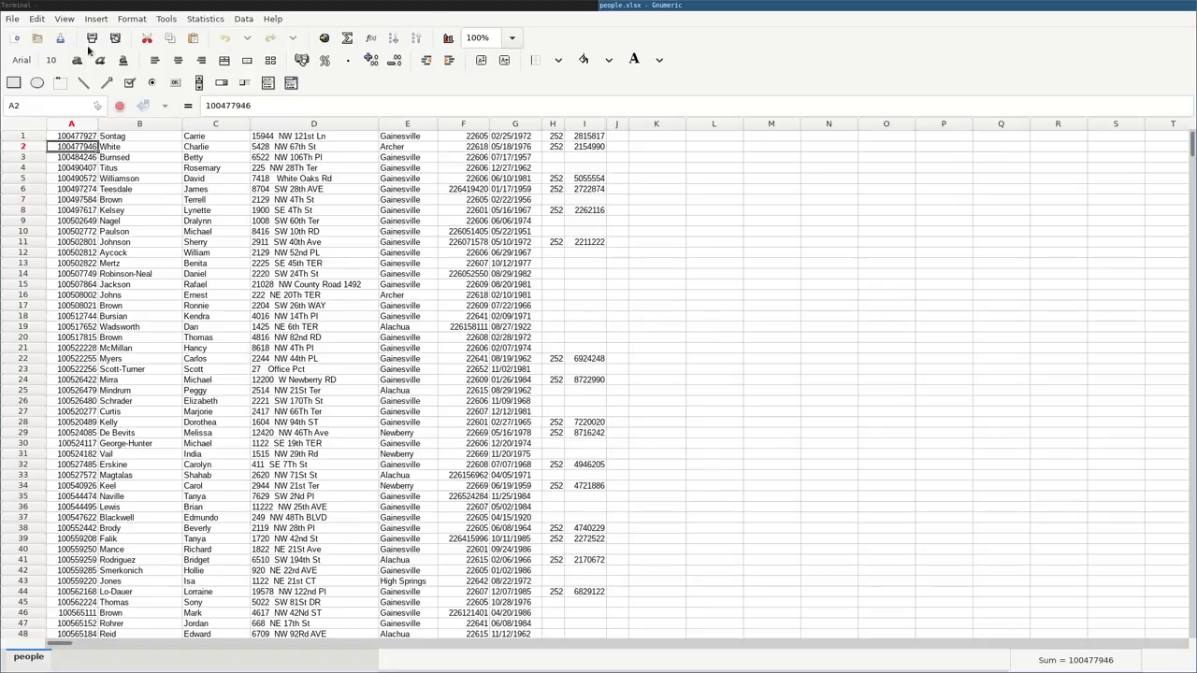
pyautogui.click(11, 18)
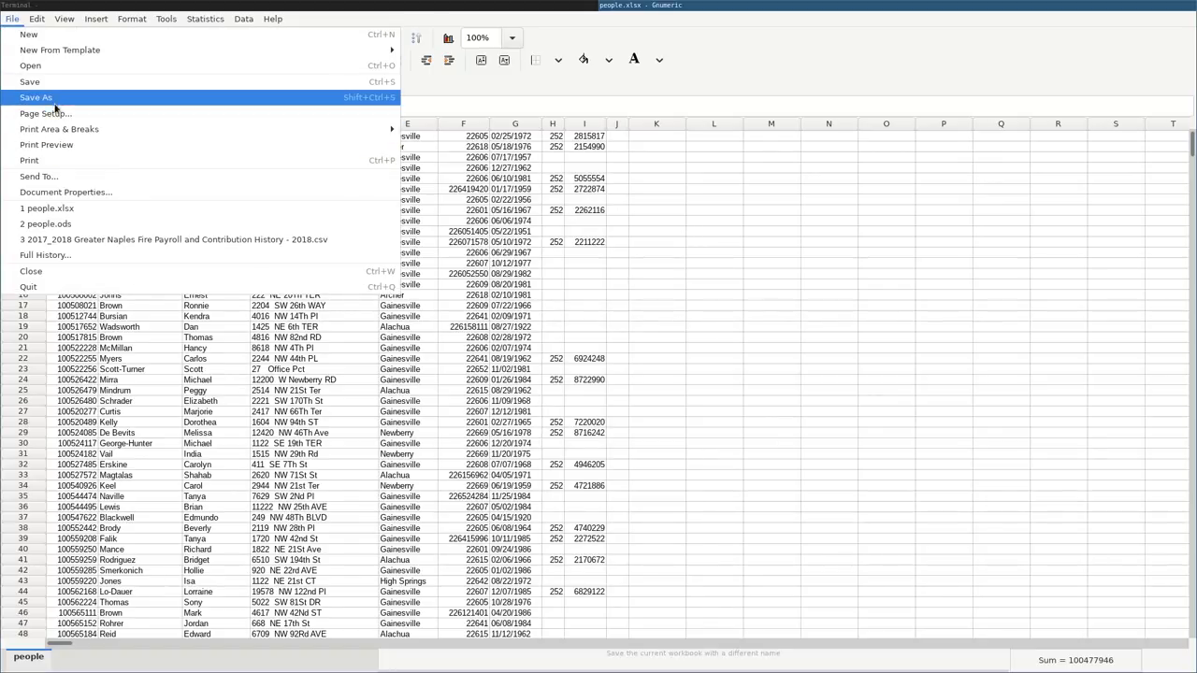
pyautogui.click(35, 97)
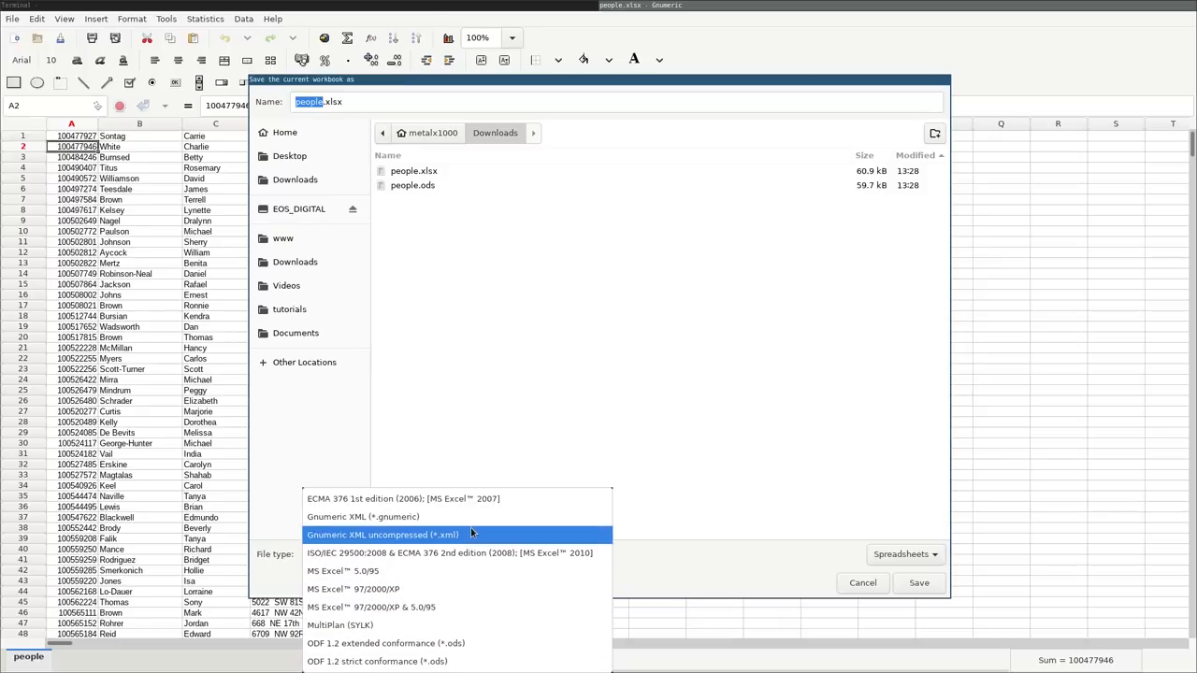
pyautogui.moveTo(758, 573)
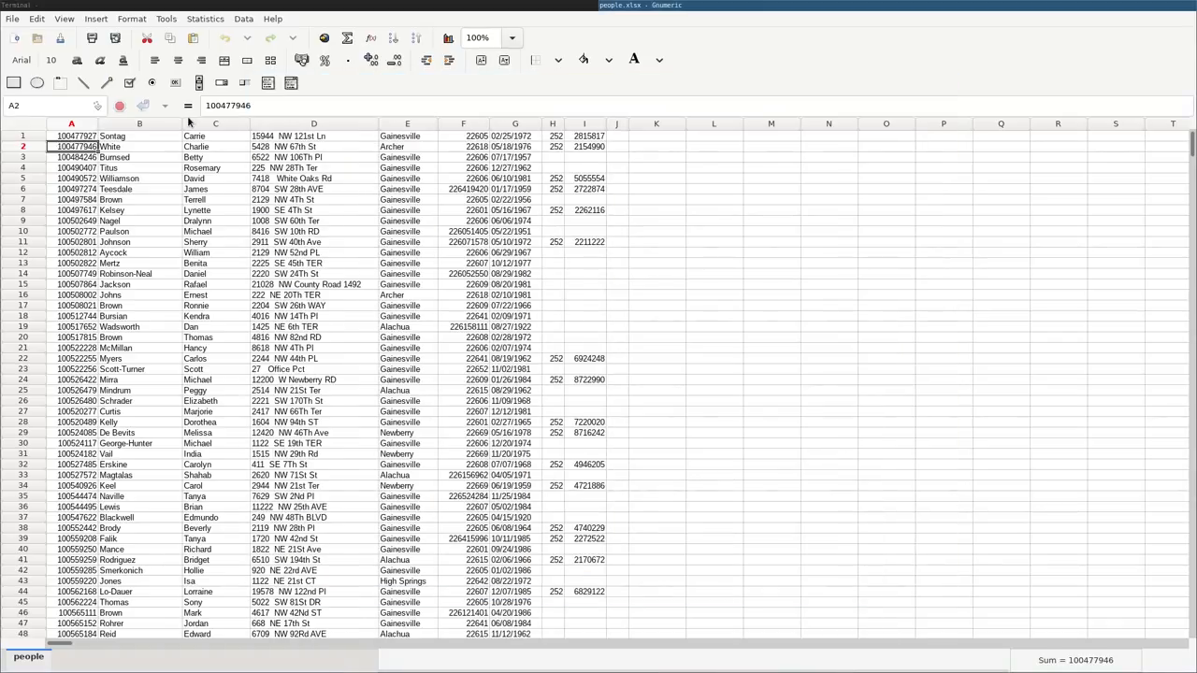
# Export the sheet via Data > Export Data as people.csv in Downloads
pyautogui.click(11, 18)
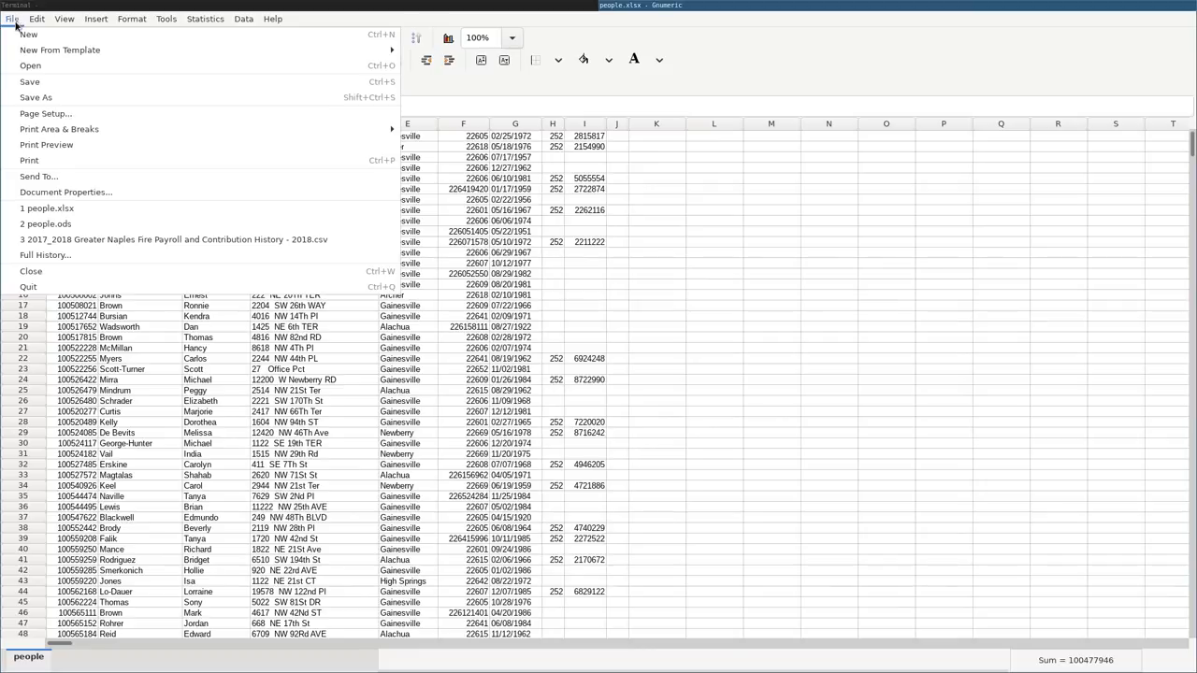
pyautogui.click(35, 18)
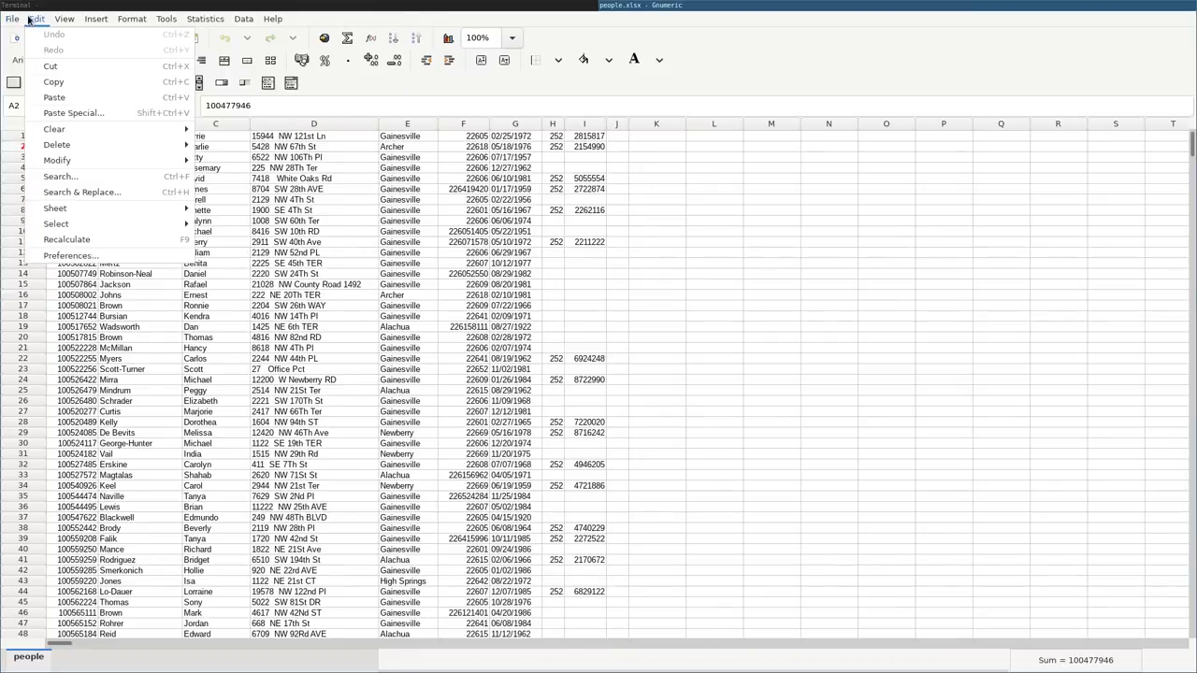
pyautogui.click(11, 19)
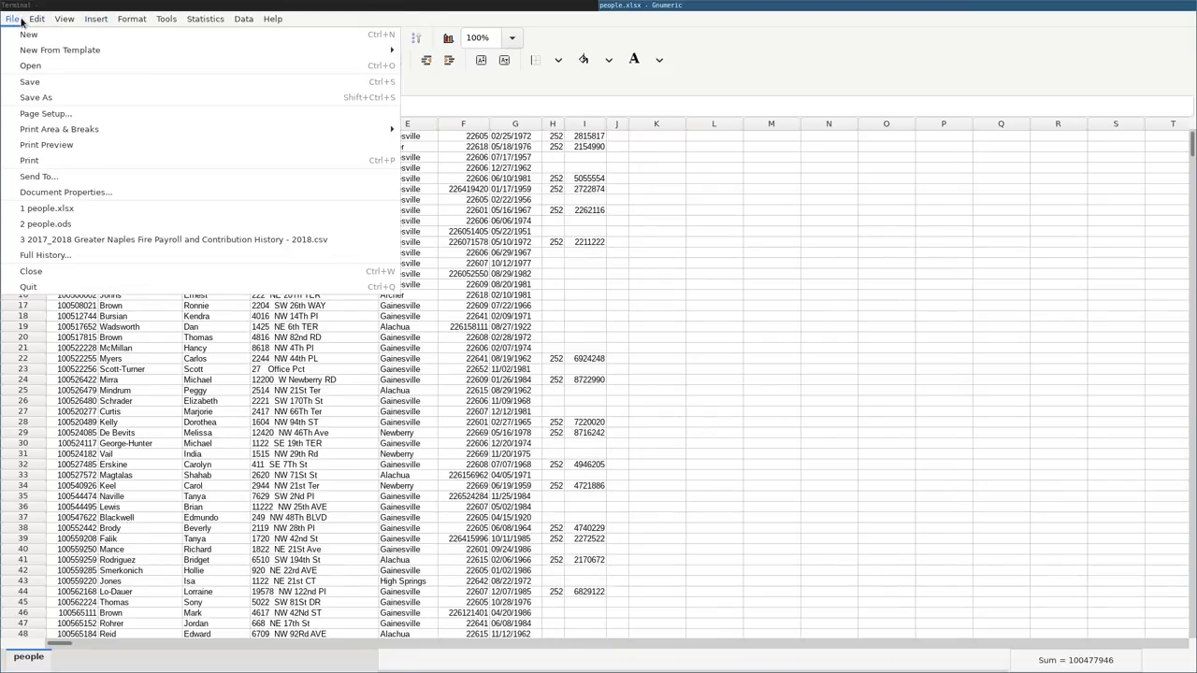
pyautogui.click(244, 19)
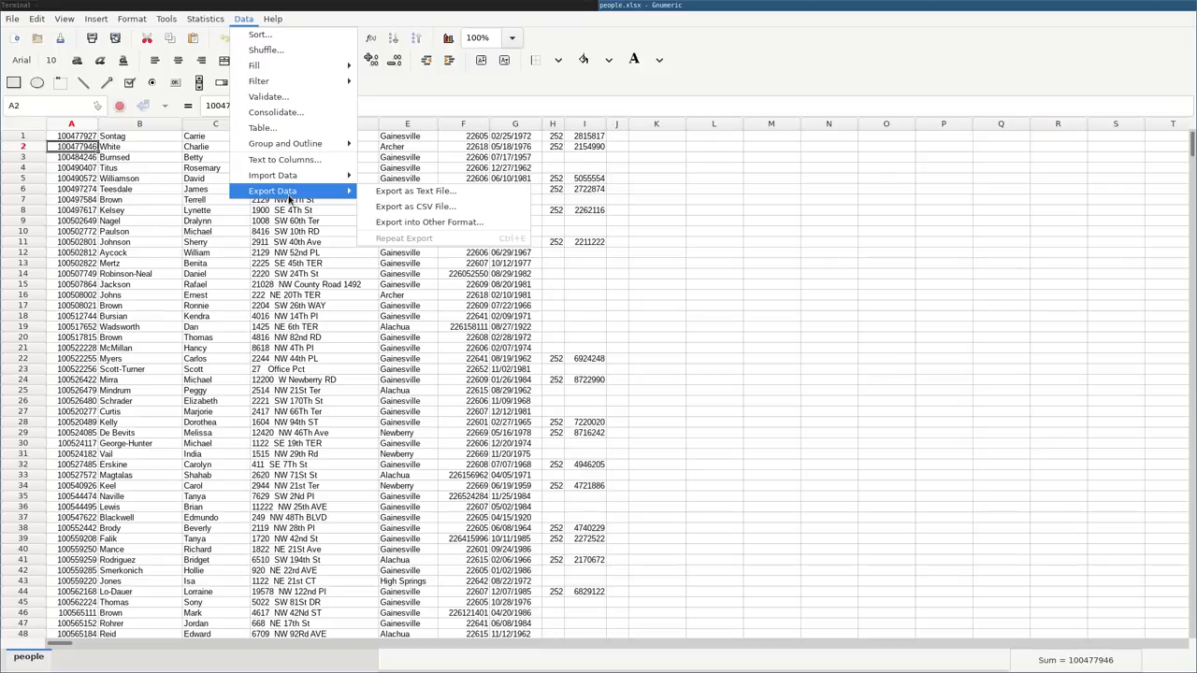
pyautogui.moveTo(415, 206)
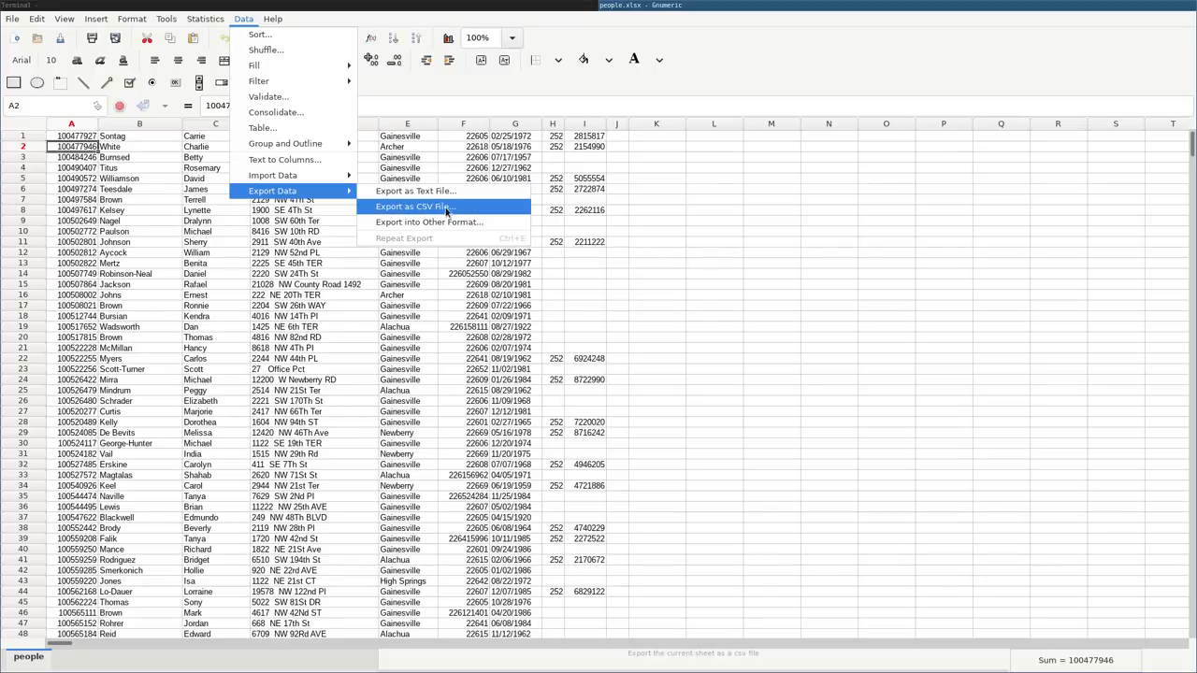
pyautogui.click(415, 206)
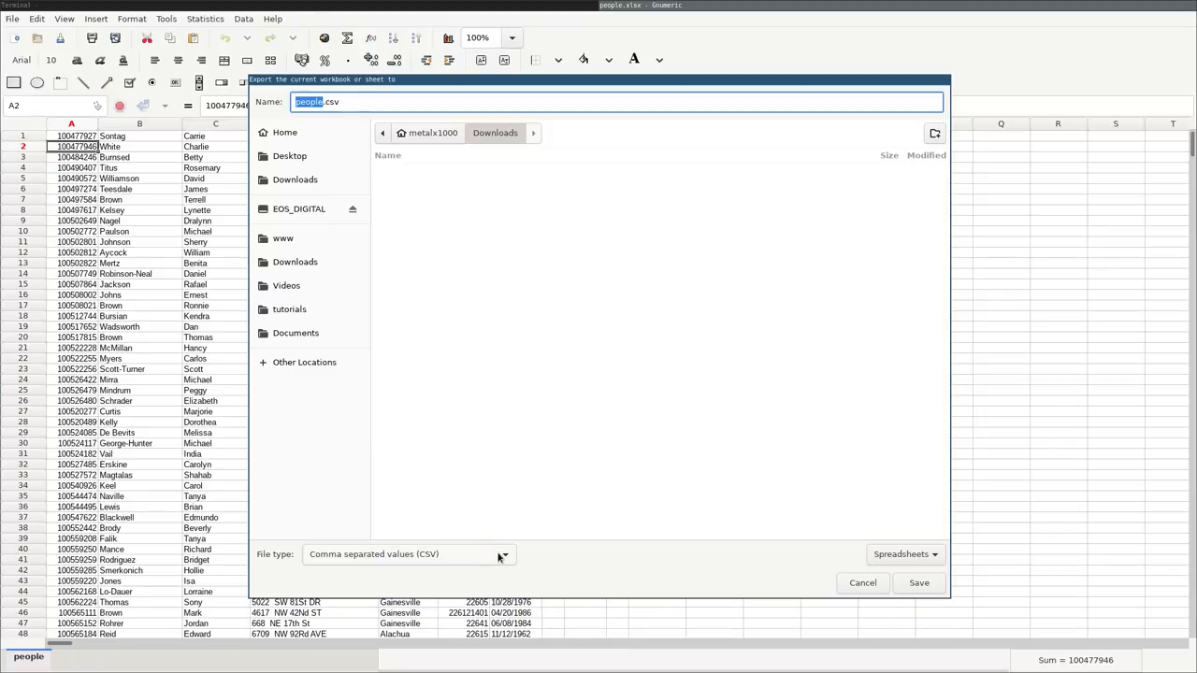
pyautogui.moveTo(449, 273)
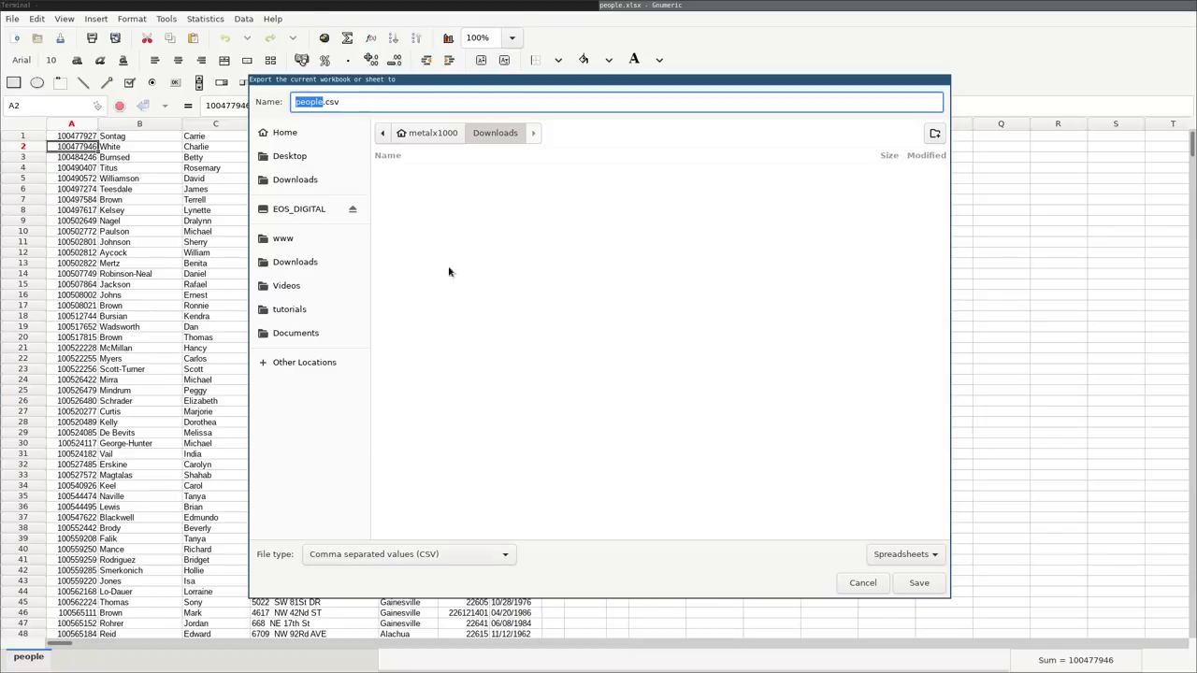
pyautogui.click(918, 584)
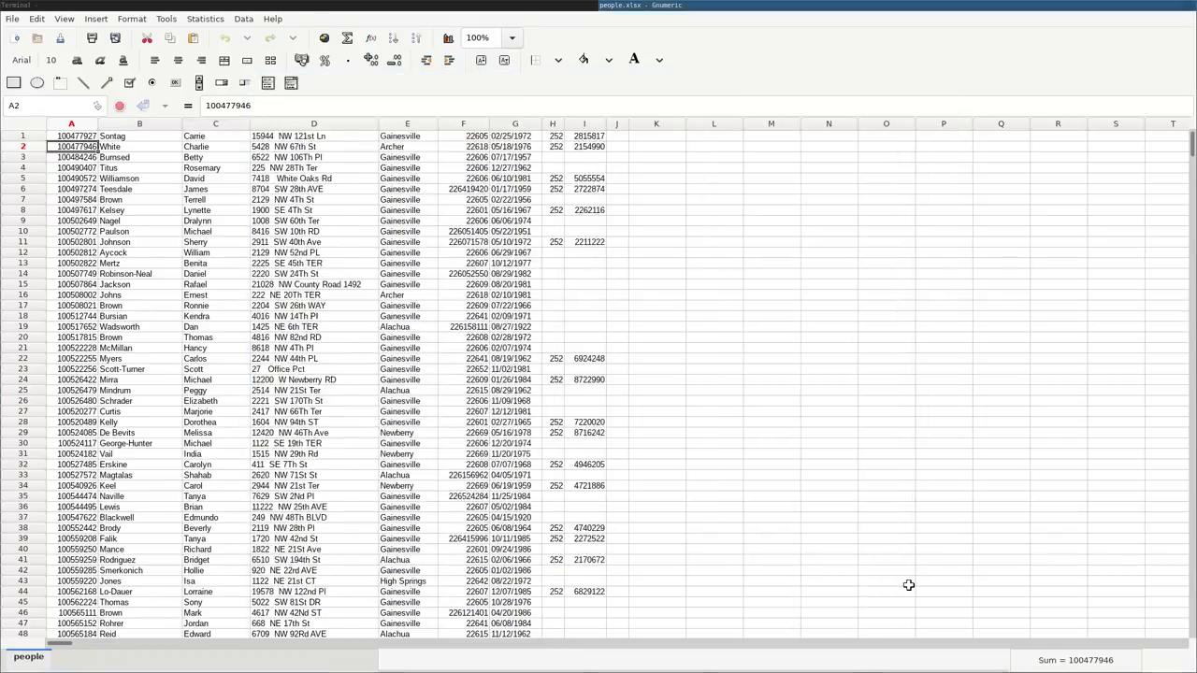
pyautogui.moveTo(782, 73)
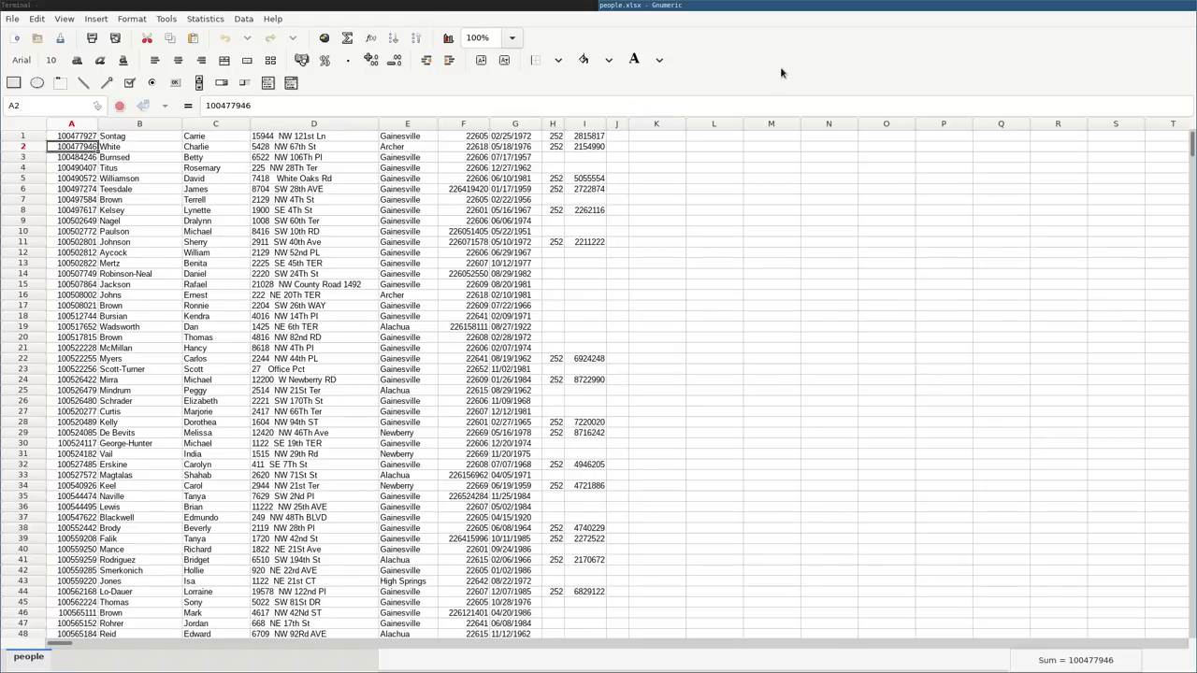
pyautogui.moveTo(763, 74)
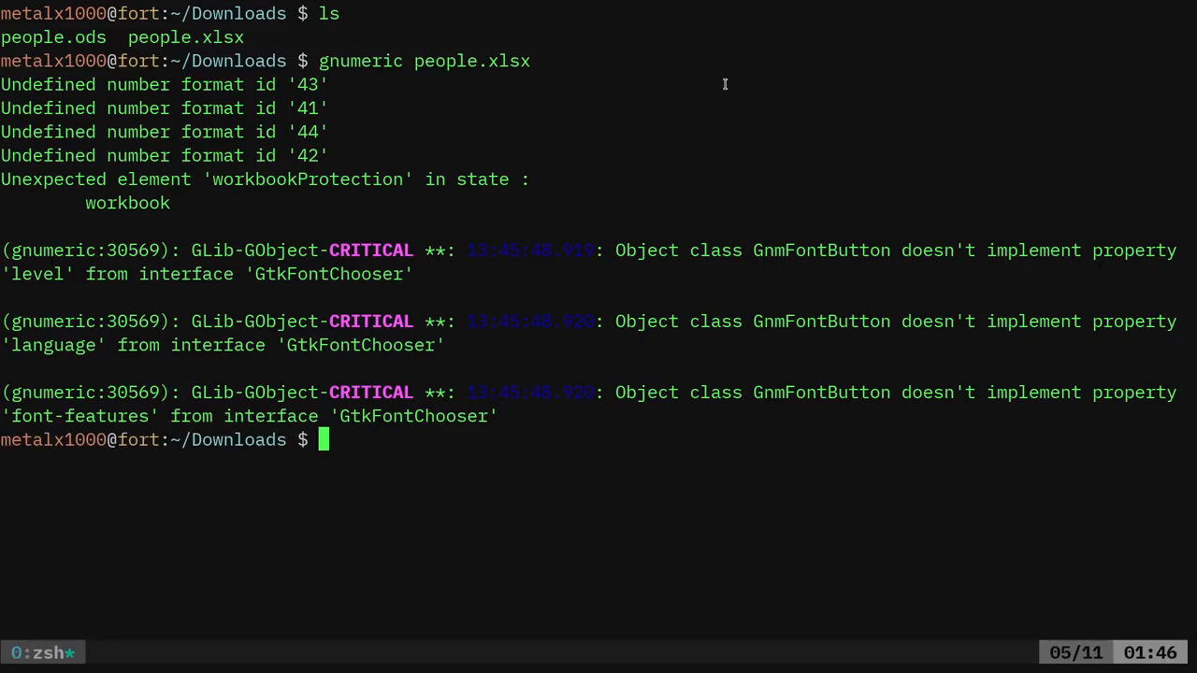
# Print people.csv with cat, then start an rm command before clearing the screen
pyautogui.write('cat peopl')
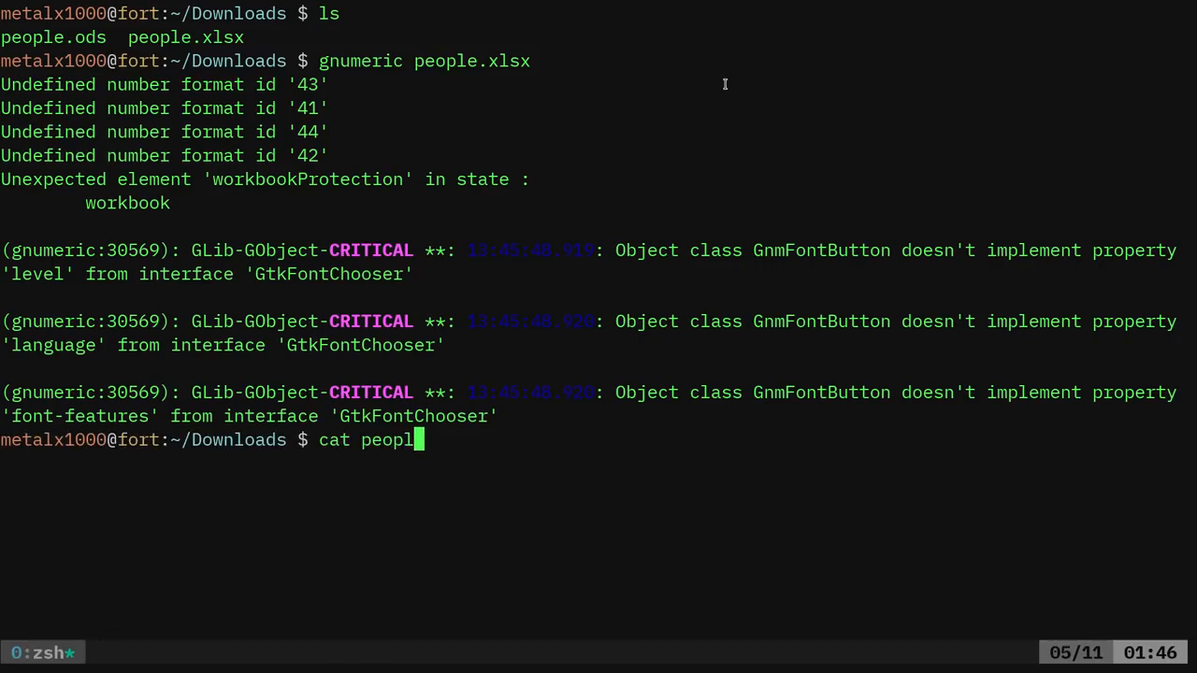
pyautogui.press('Return')
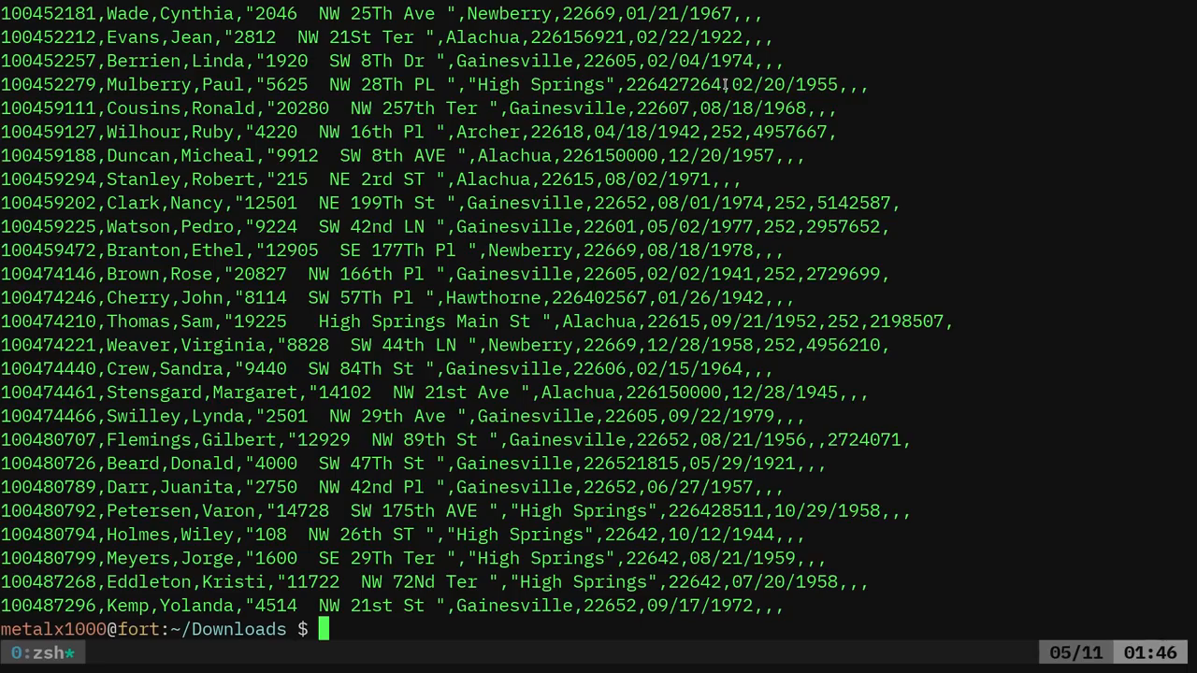
pyautogui.moveTo(570, 472)
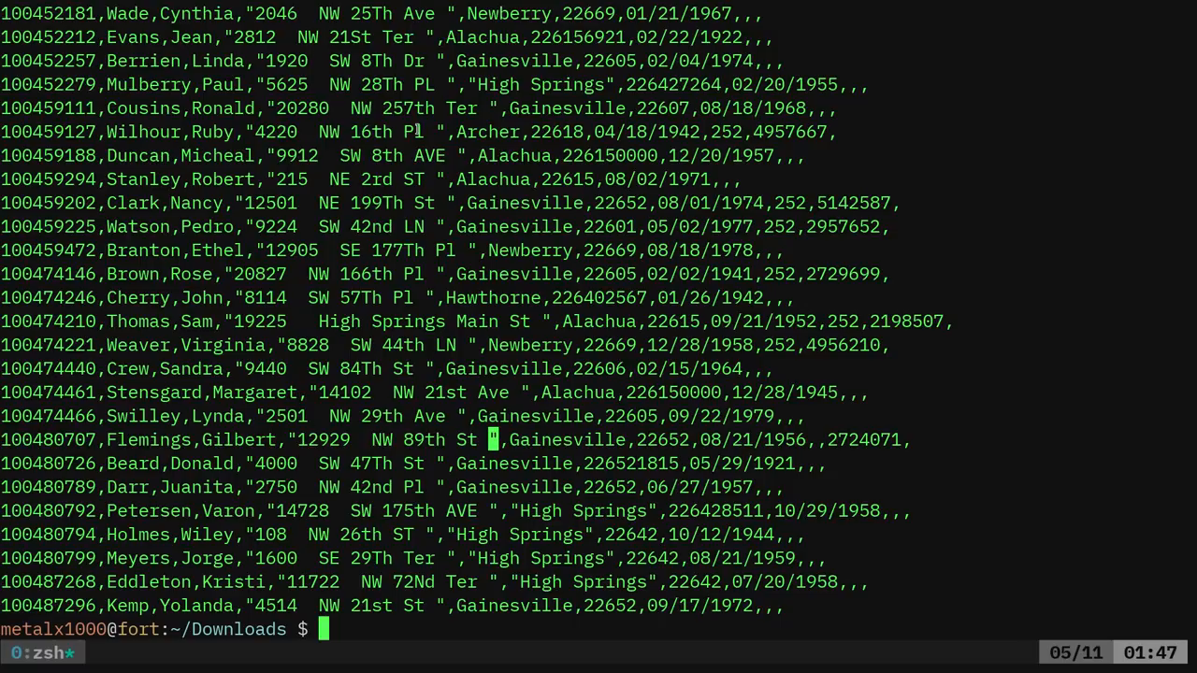
pyautogui.moveTo(292, 440)
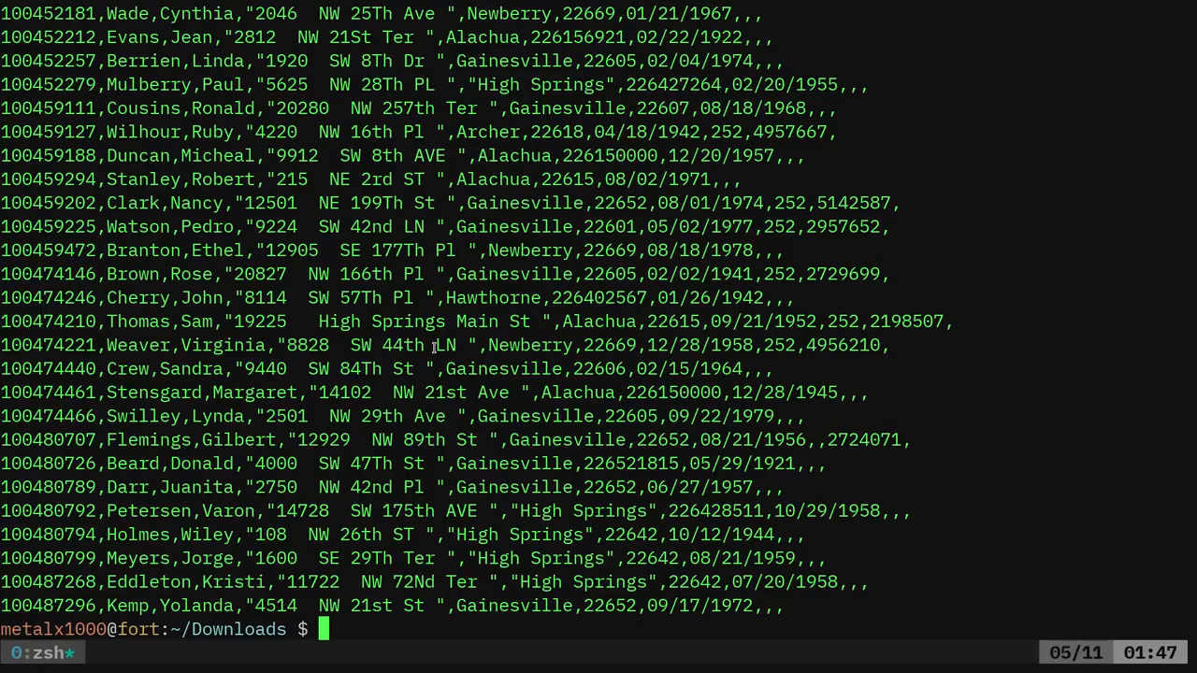
pyautogui.write('rm p')
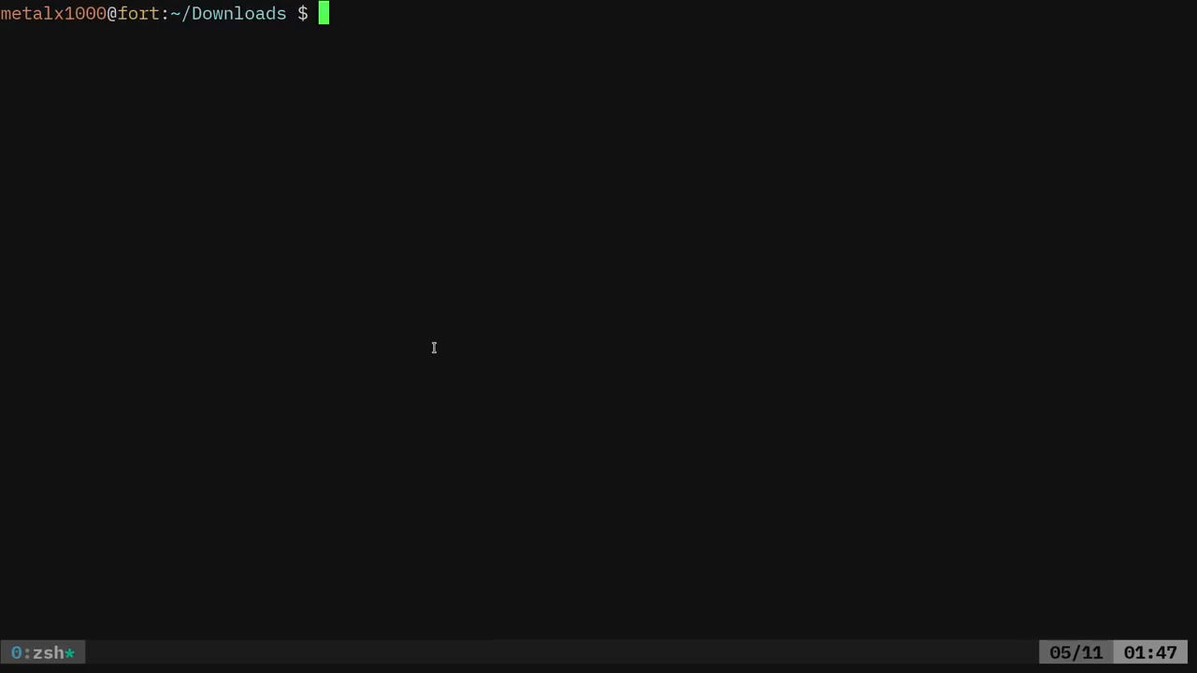
# Convert people.ods into people.csv with 'ssconvert people.ods people.csv'
pyautogui.write('ssconvert')
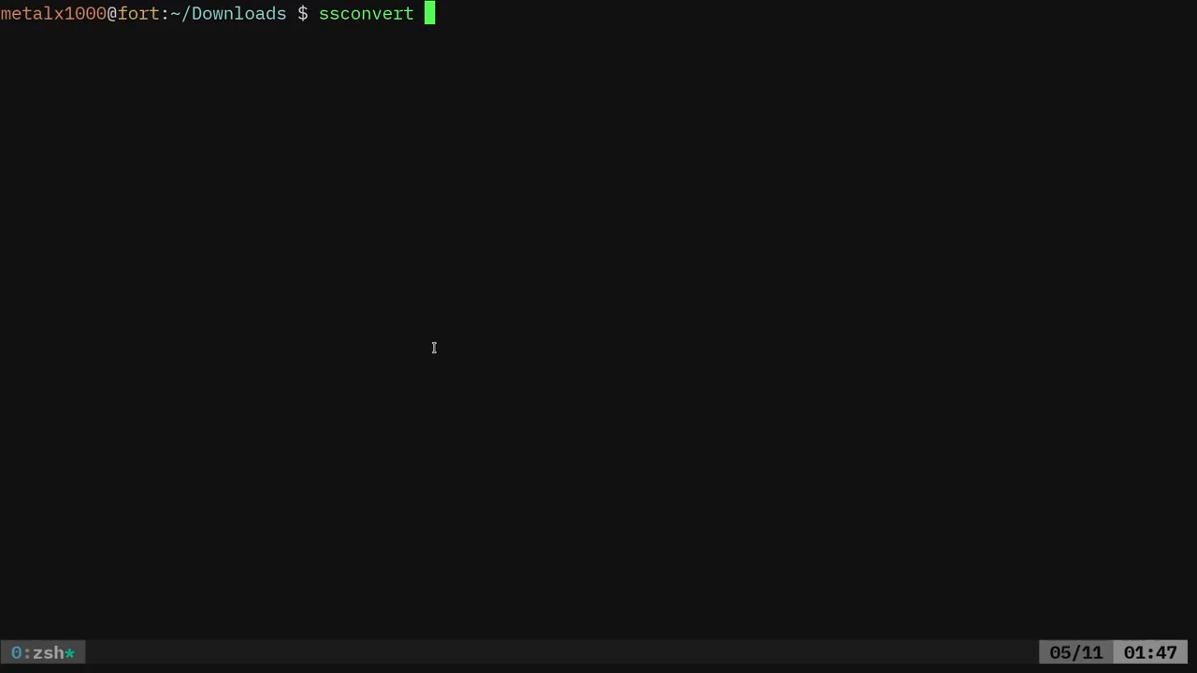
pyautogui.write('people.ods')
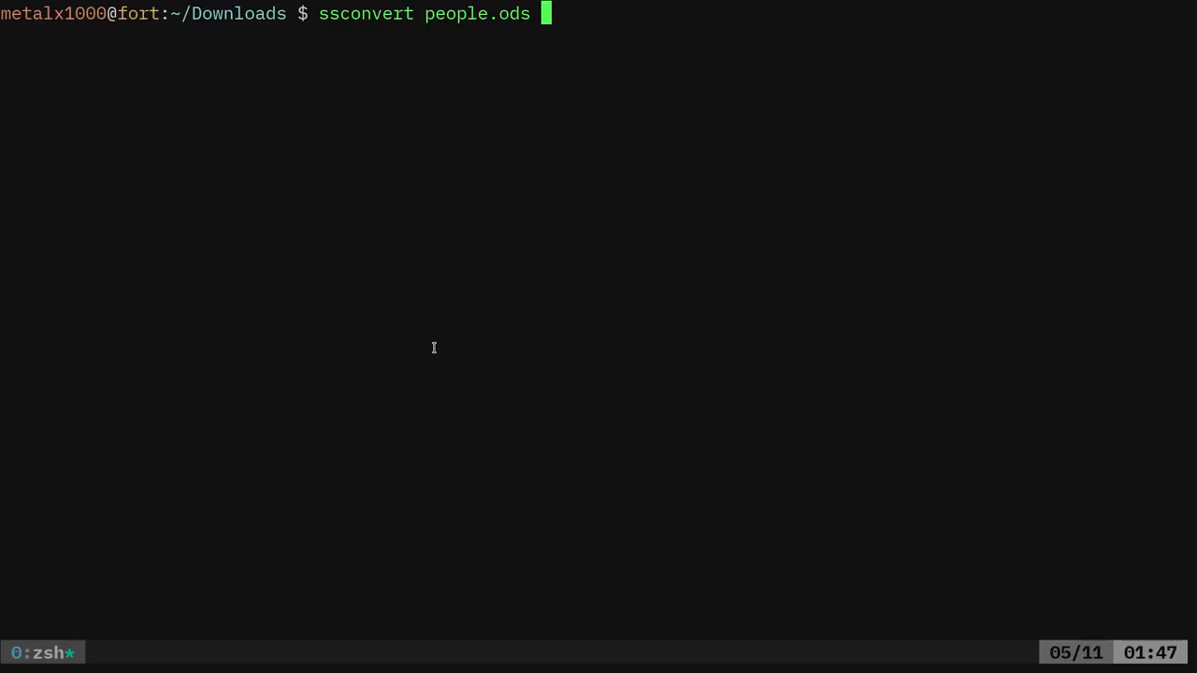
pyautogui.write('po')
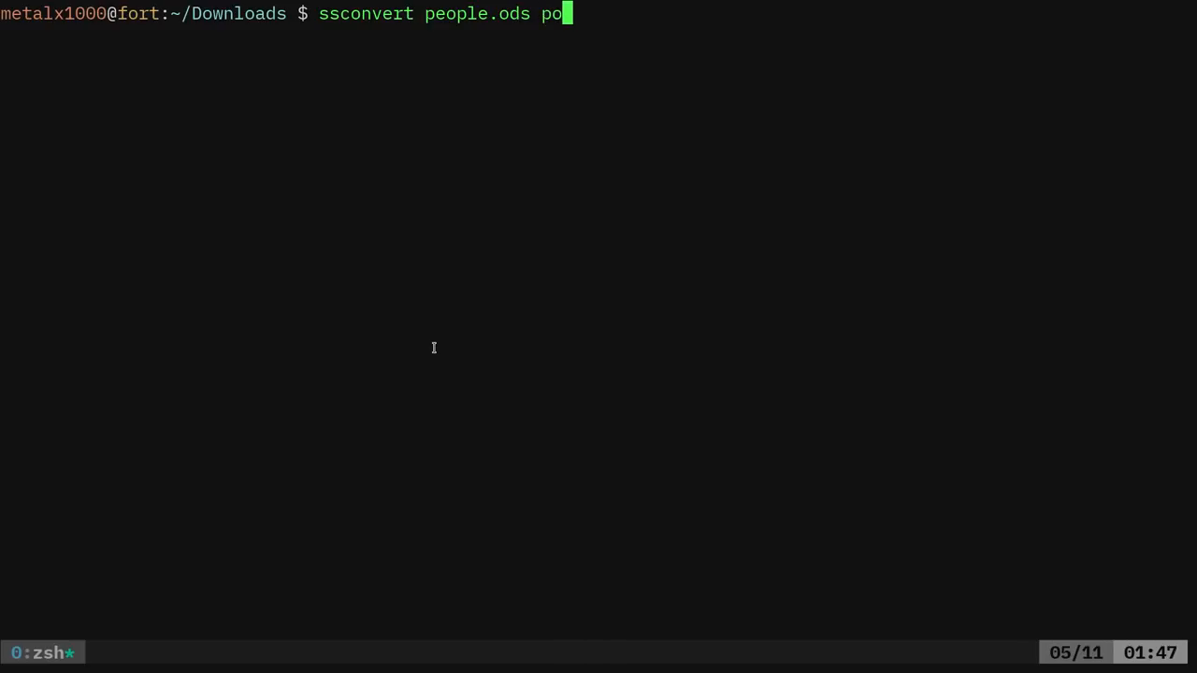
pyautogui.write('e')
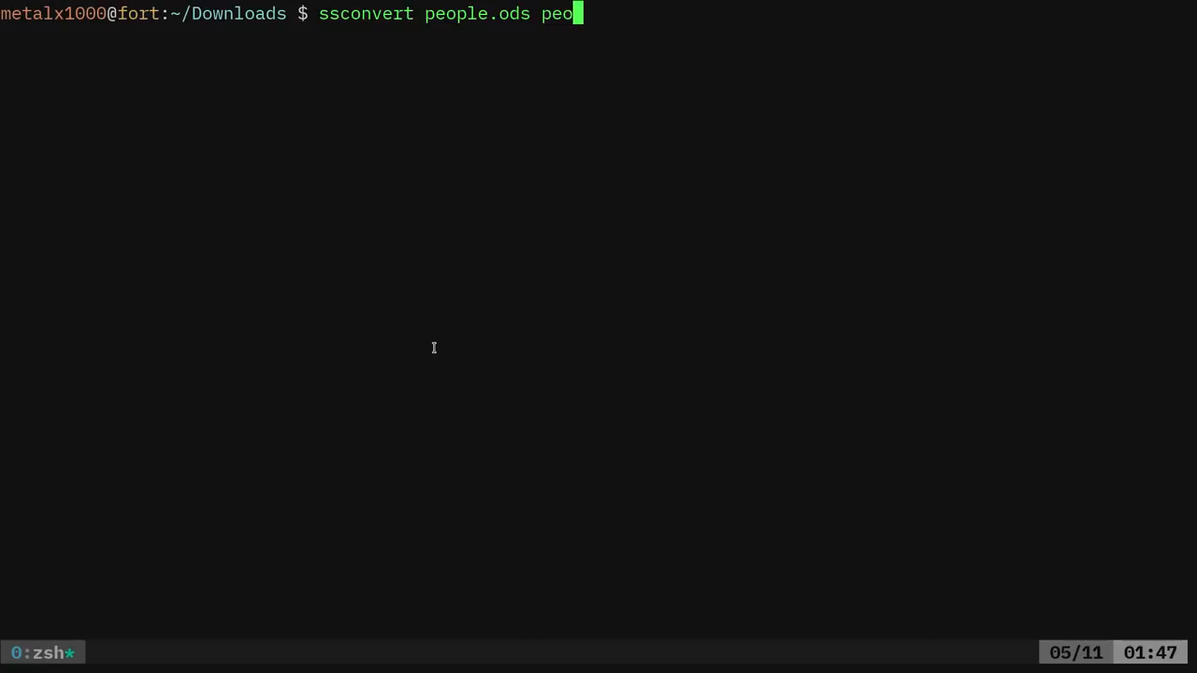
pyautogui.press('Return')
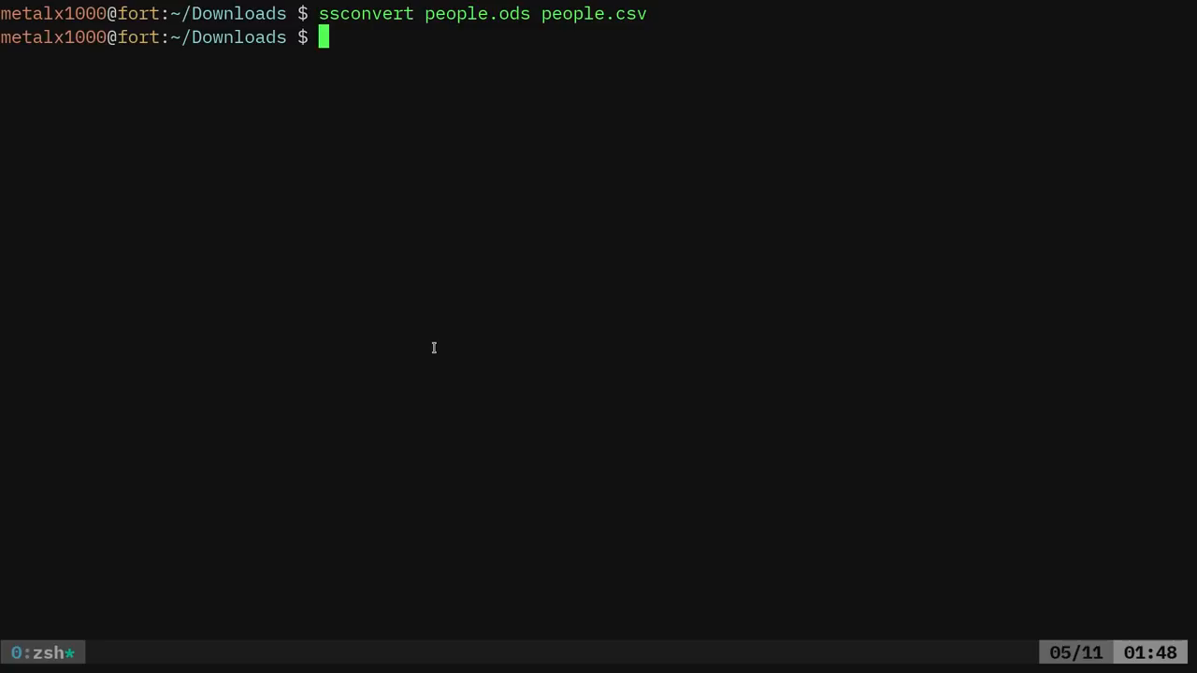
pyautogui.moveTo(606, 11)
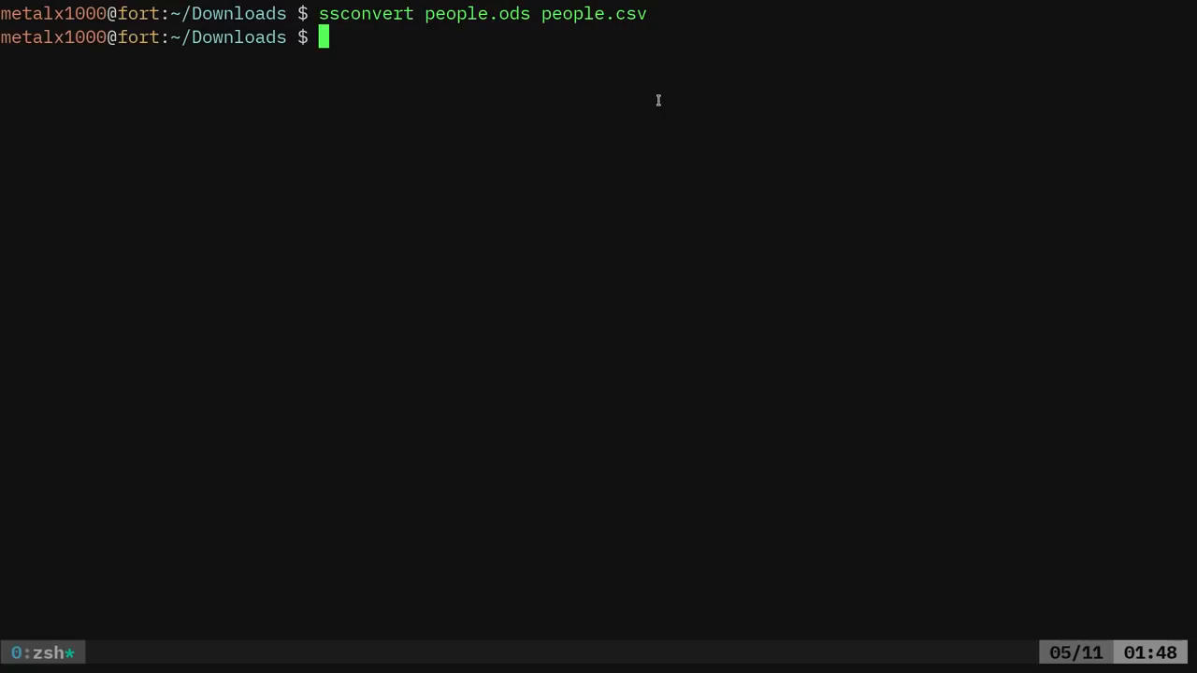
# Print people.csv with cat, then re-enter the ssconvert command on a cleared screen
pyautogui.write('cat people.c')
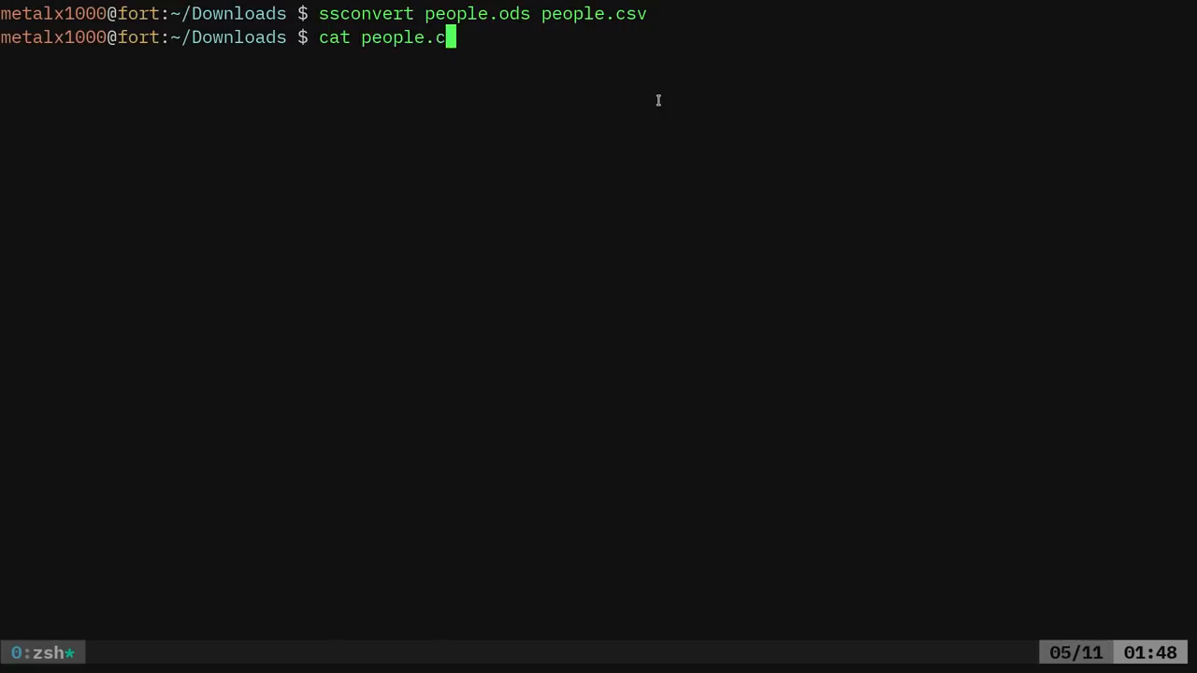
pyautogui.press('Return')
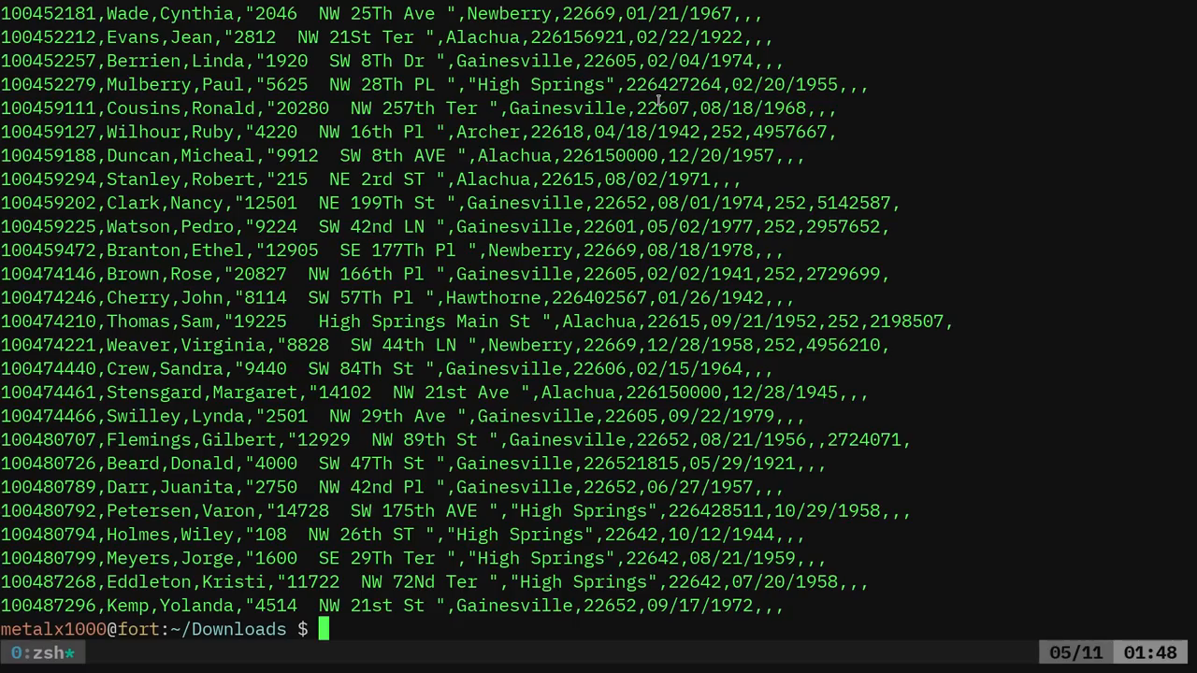
pyautogui.write('ssconvert people.ods people.csv')
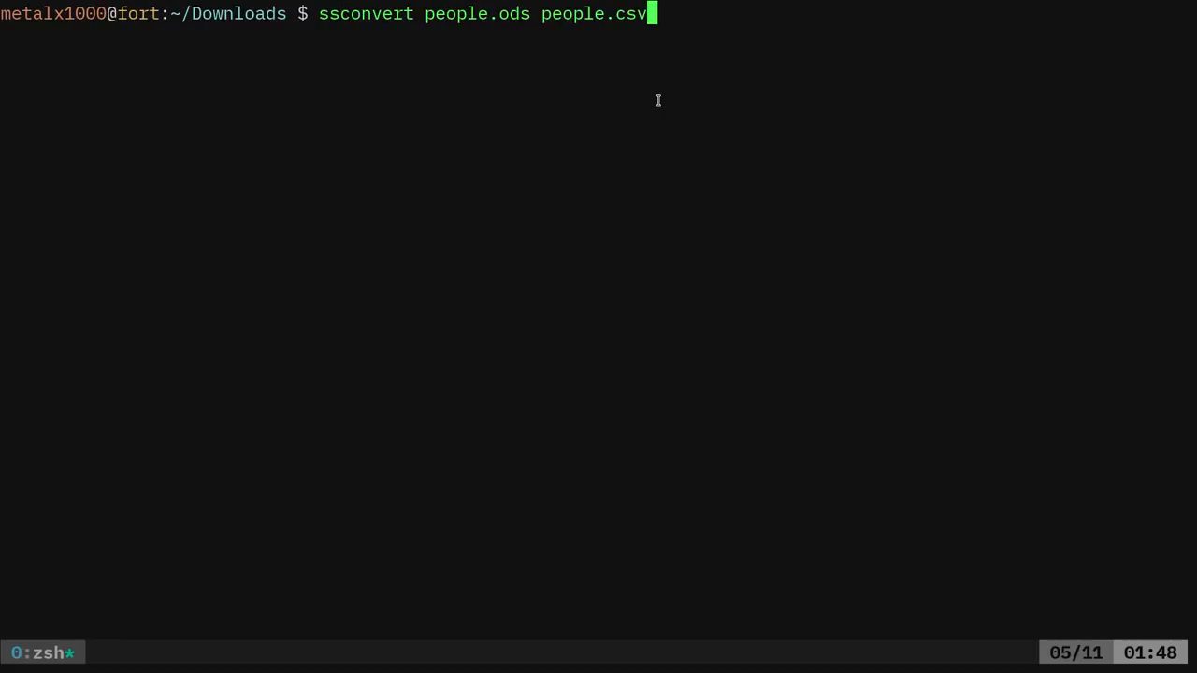
# Rerun ssconvert with the mistyped people.cs target, then run 'ssconvert --list-exporters'
pyautogui.press('Return')
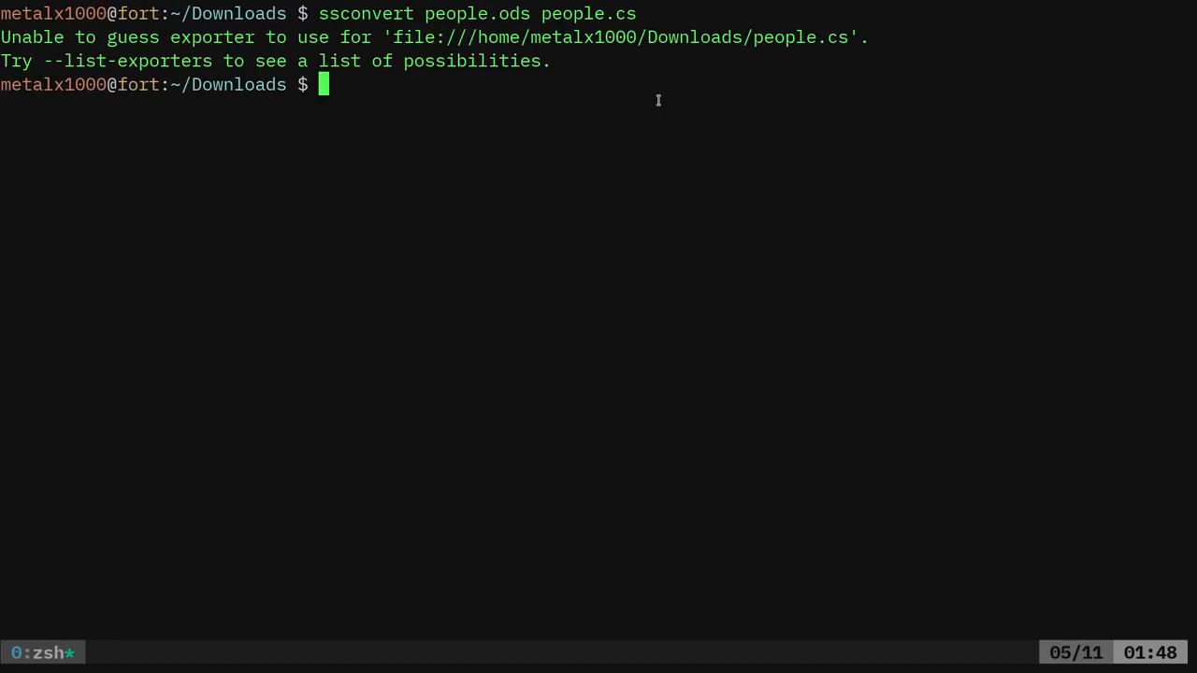
pyautogui.moveTo(527, 58)
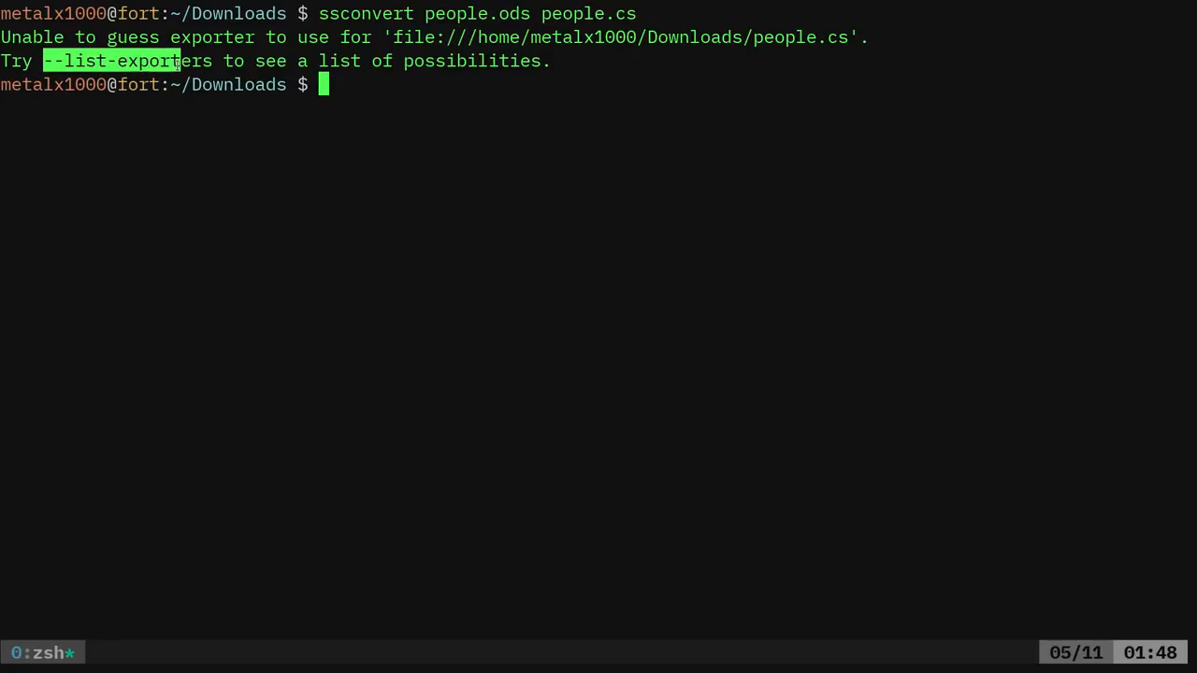
pyautogui.write('ssconvert --list-exporters')
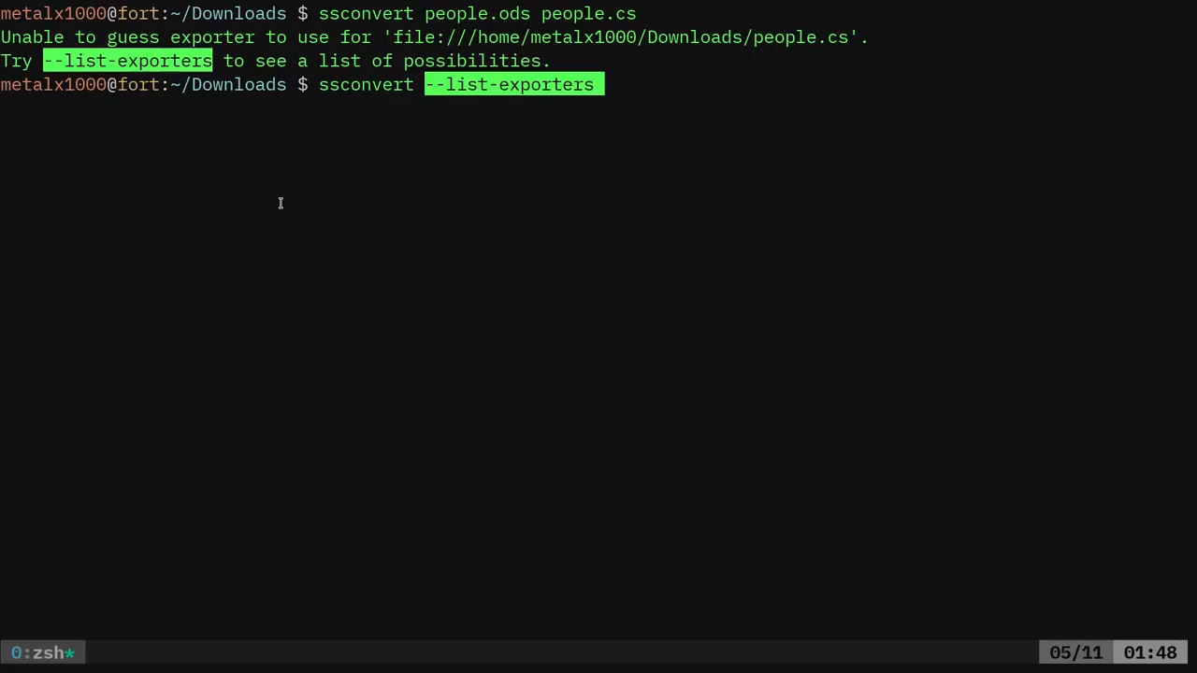
pyautogui.press('Return')
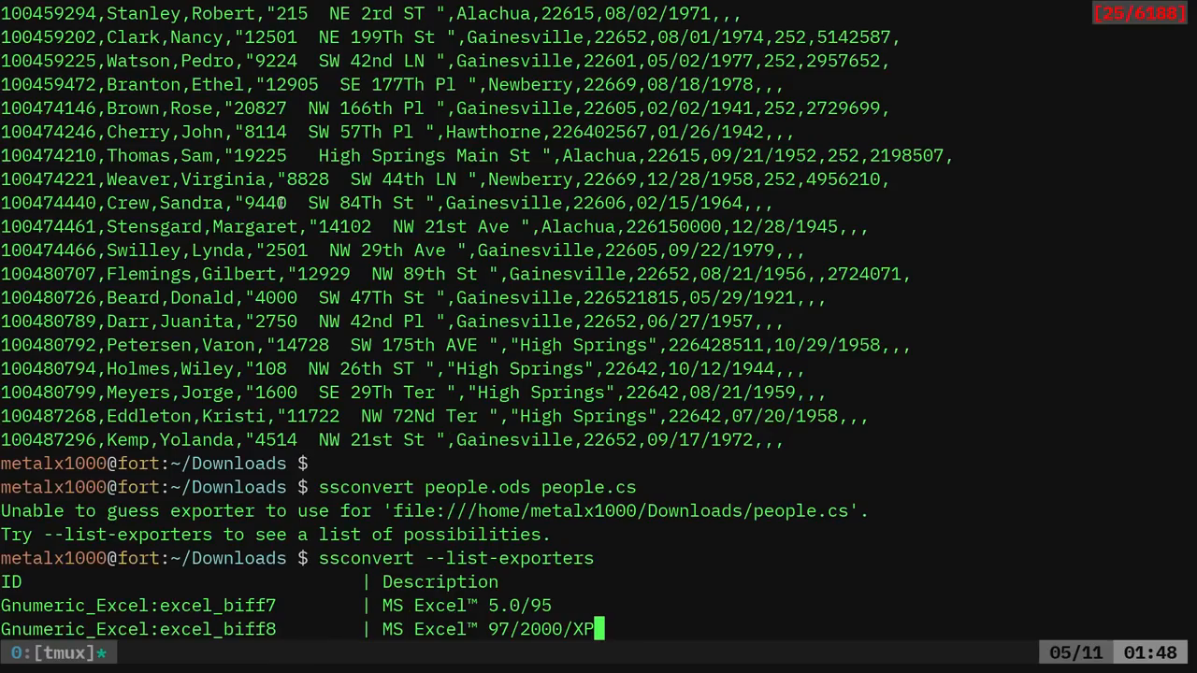
# Scroll through the exporter list including Comma separated values (CSV), then clear the screen
pyautogui.scroll(-3)
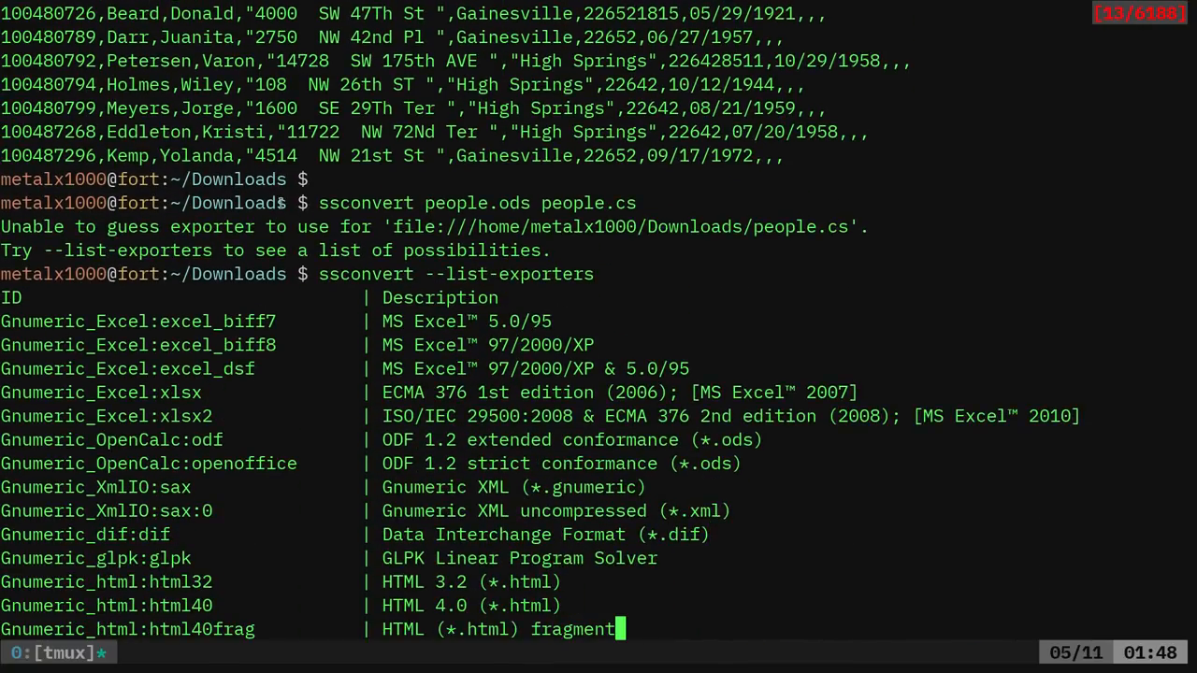
pyautogui.scroll(-3)
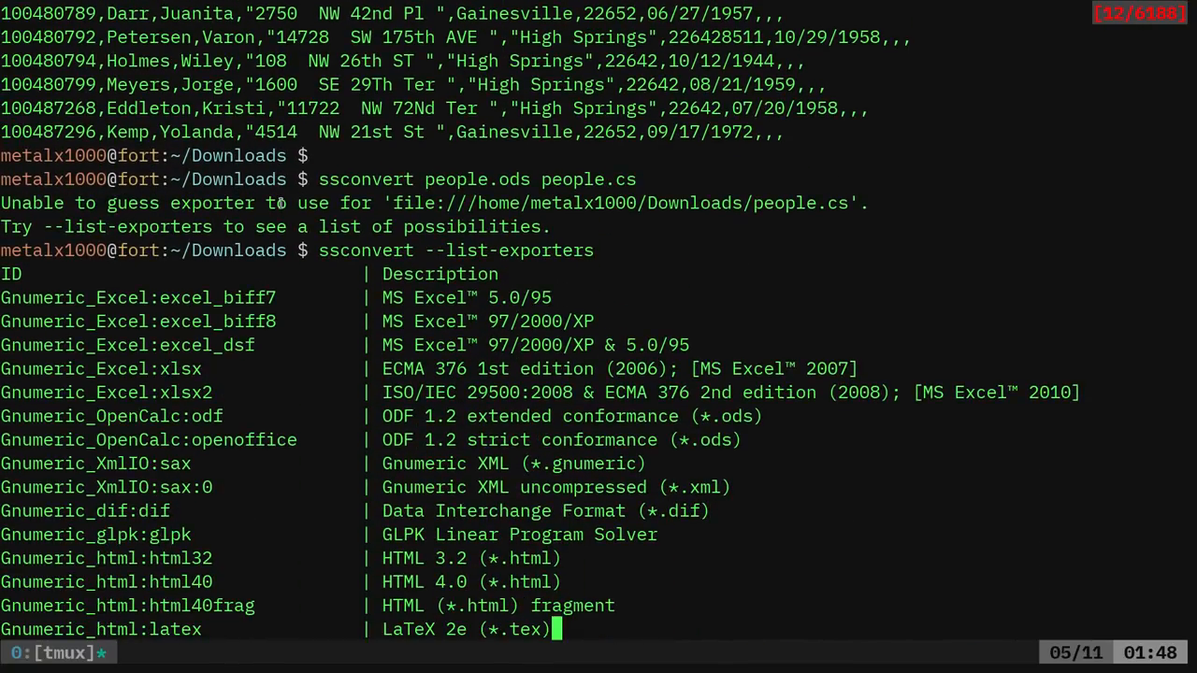
pyautogui.scroll(-3)
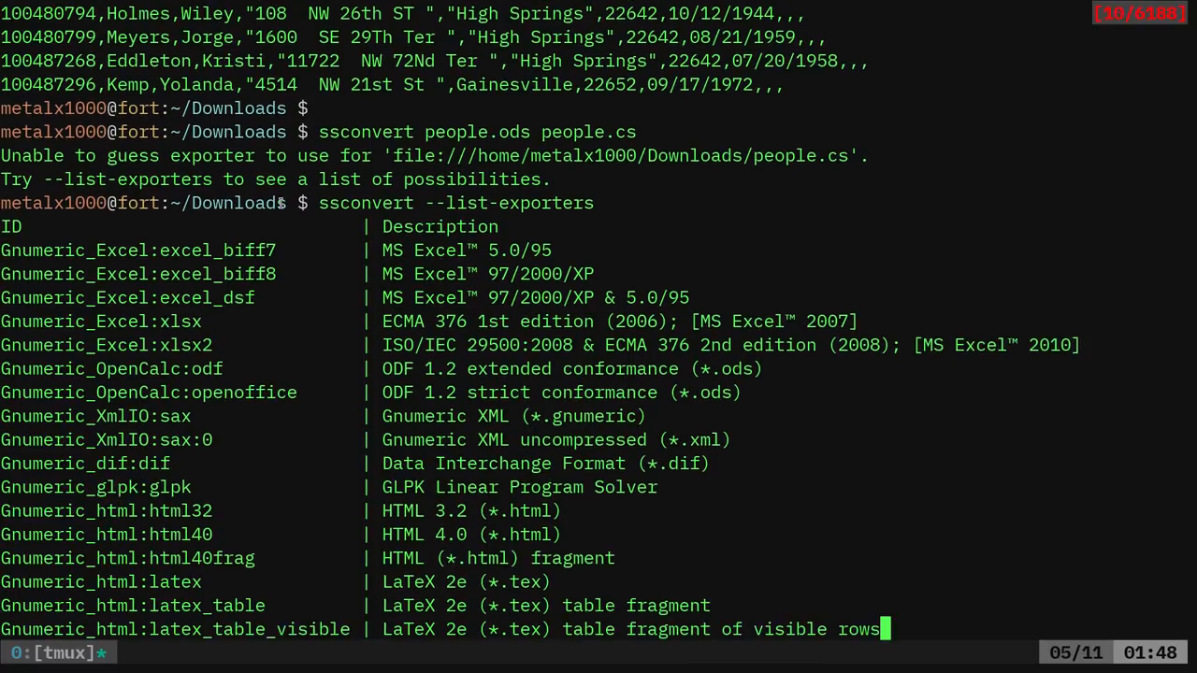
pyautogui.scroll(-3)
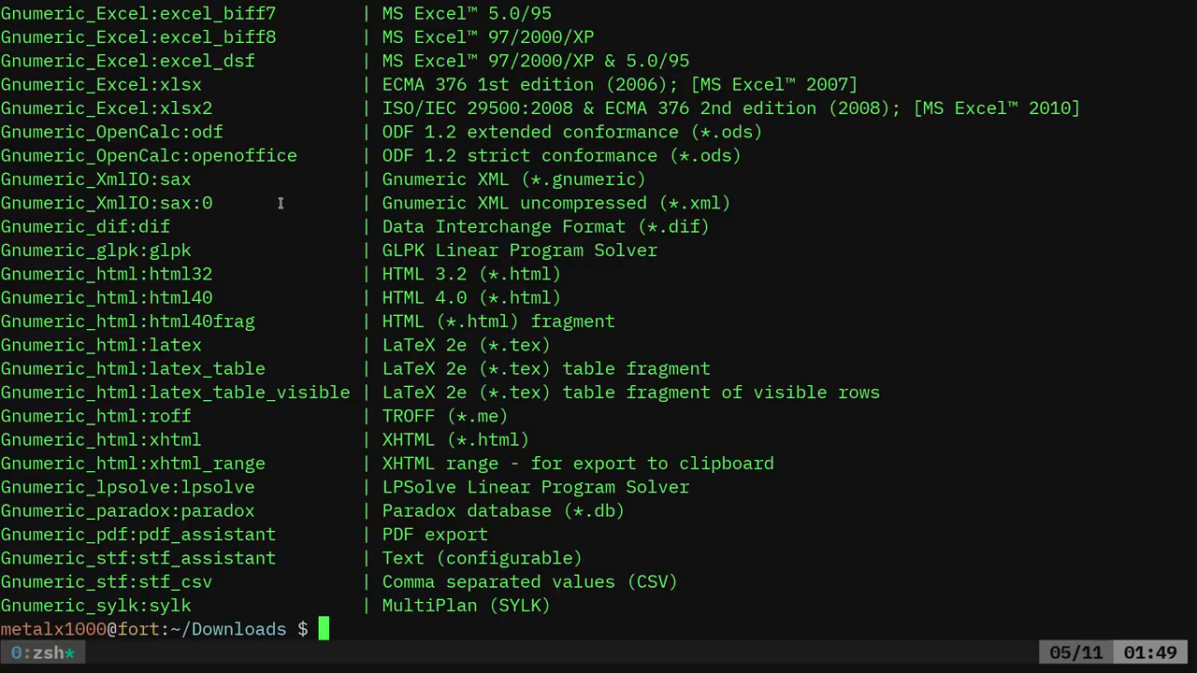
pyautogui.press('ctrl+l')
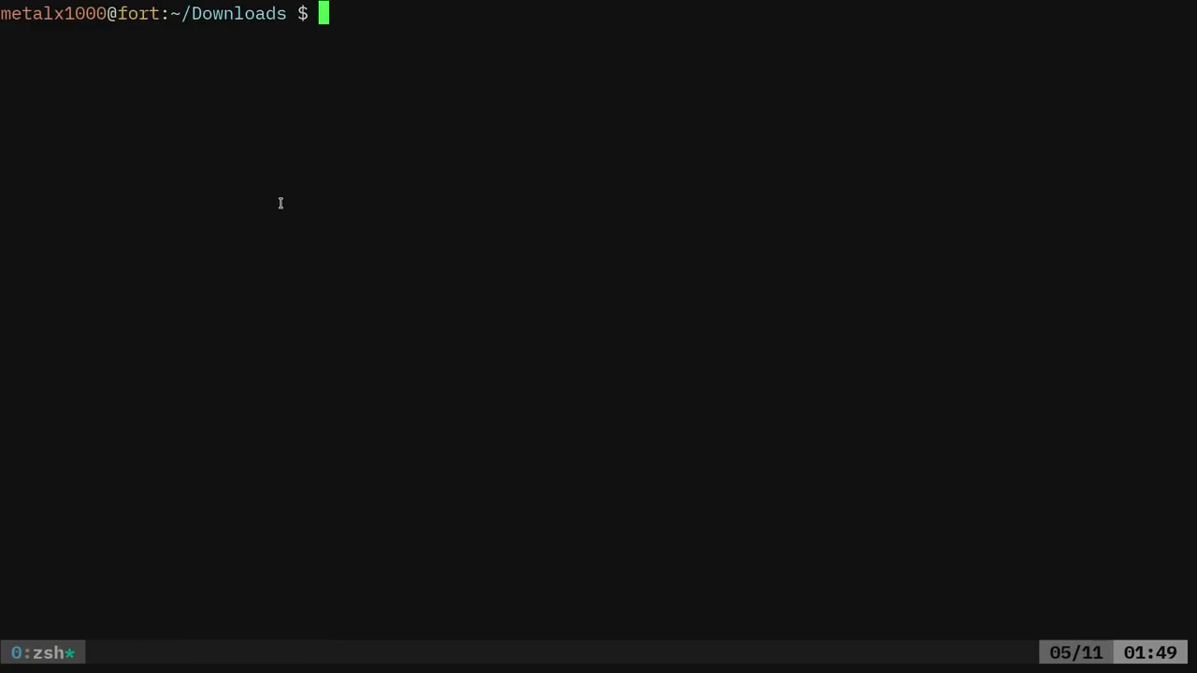
# Filter people.csv to Jones rows with grep, then narrow them to Alice Jones
pyautogui.write('grep Jones people.csv|gr')
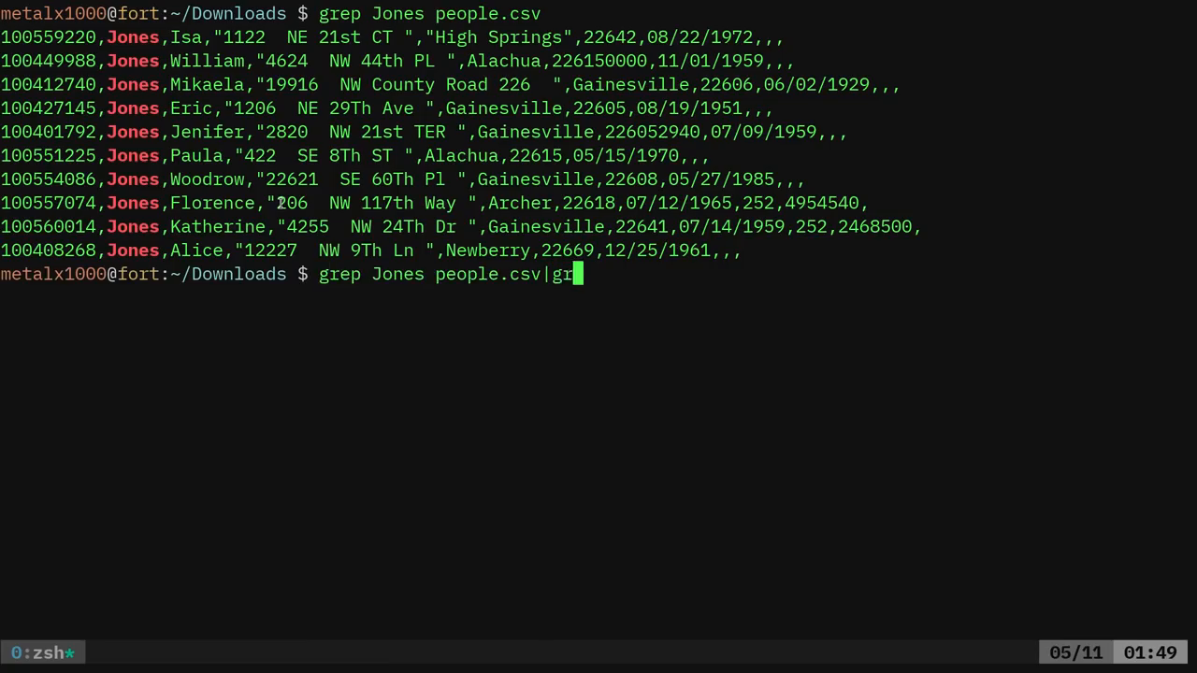
pyautogui.press('Return')
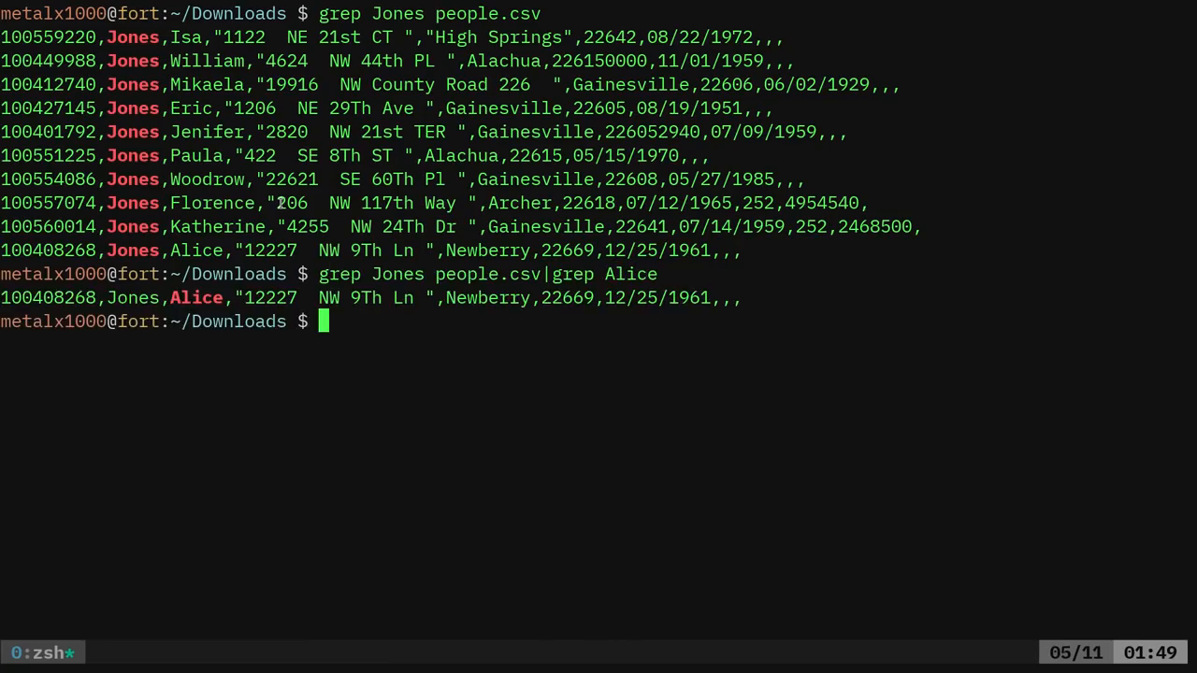
pyautogui.write('grep Jones people.csv|grep Alice|')
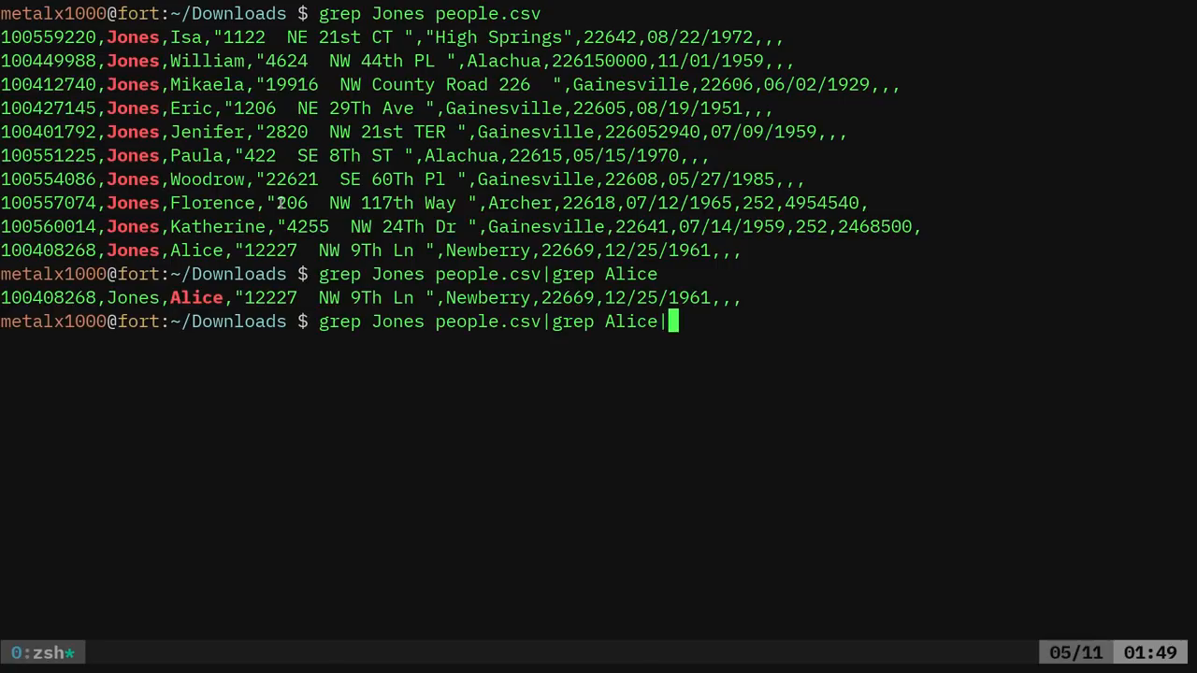
# Extract Alice's address fields with cut -d\, -f4,5,6 and her 12/25/1961 date with -f7
pyautogui.write('cut -d\\,')
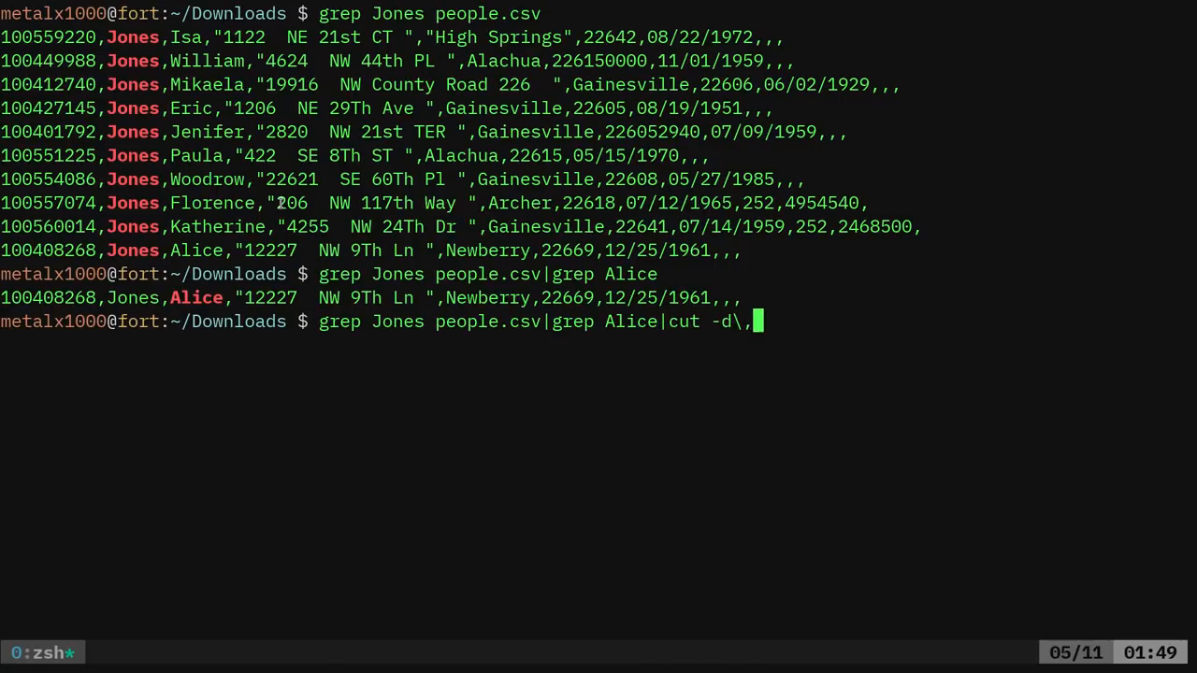
pyautogui.write('-f')
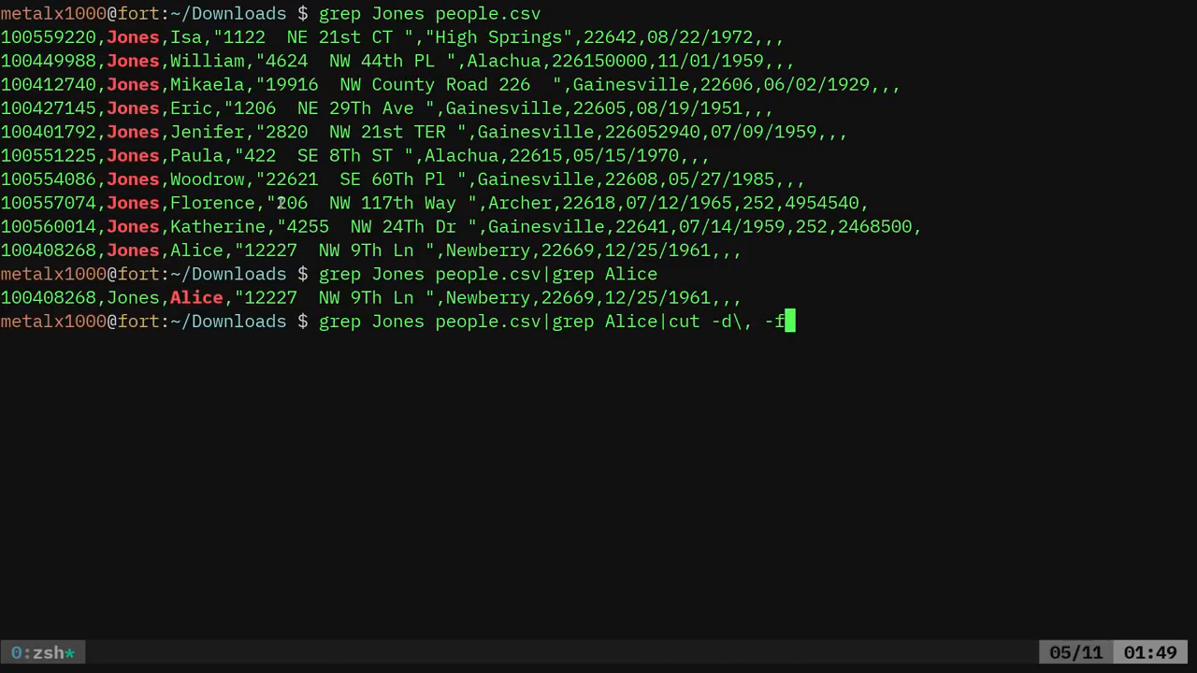
pyautogui.press('Return')
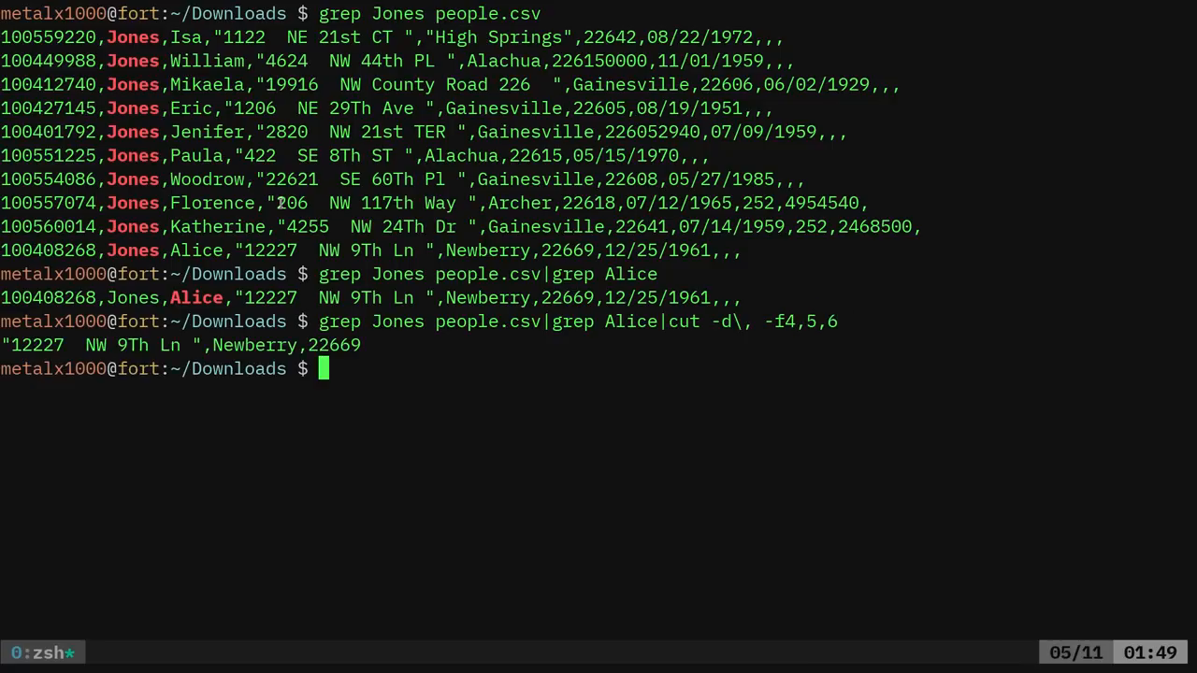
pyautogui.press('Up')
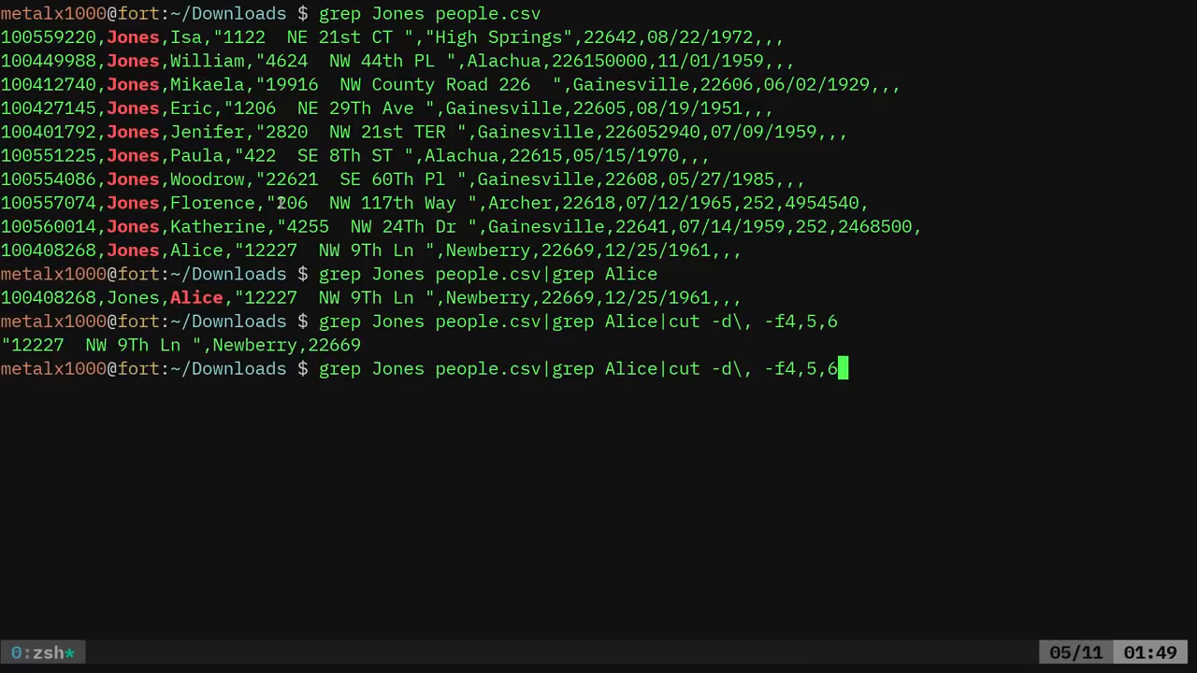
pyautogui.press('Return')
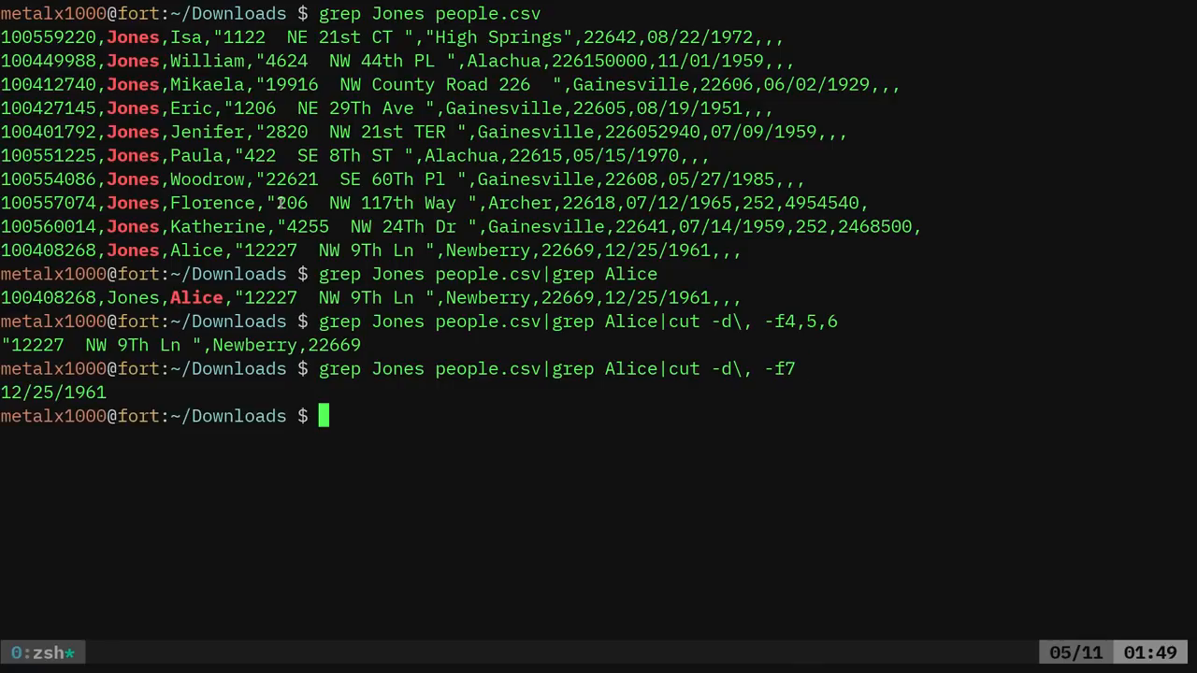
pyautogui.press('Up')
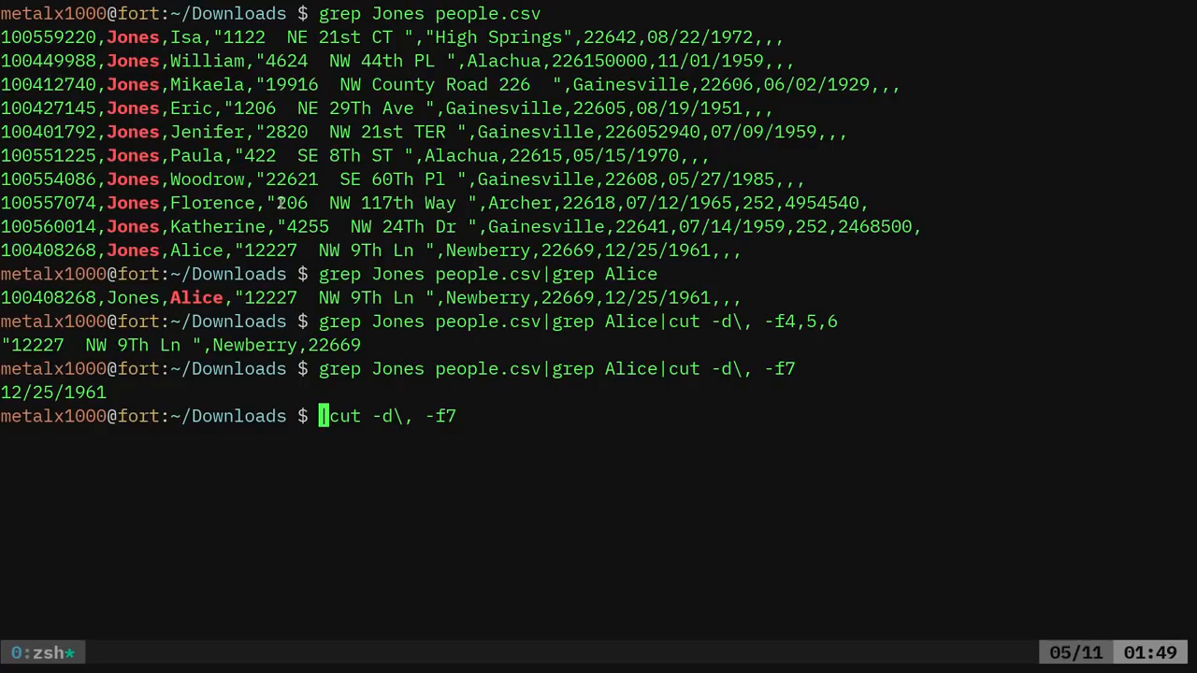
# Pipe all 862 rows of people.csv into fzf with 'cat people.csv|fzf'
pyautogui.write('cat p')
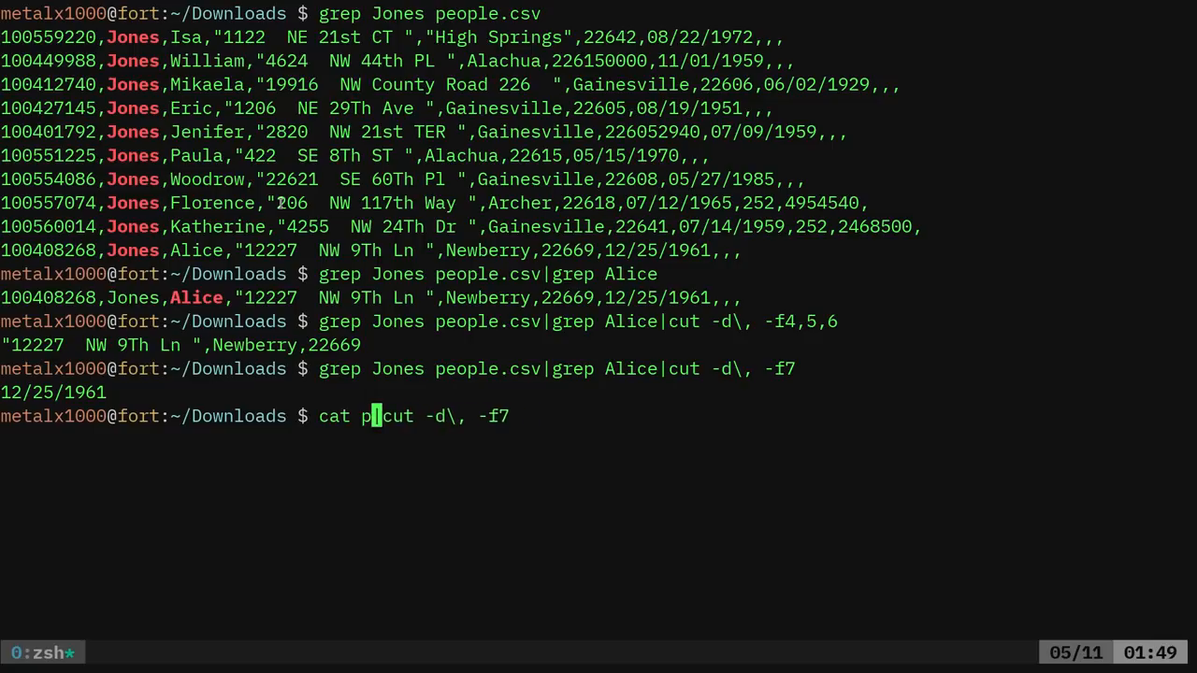
pyautogui.write('eople.')
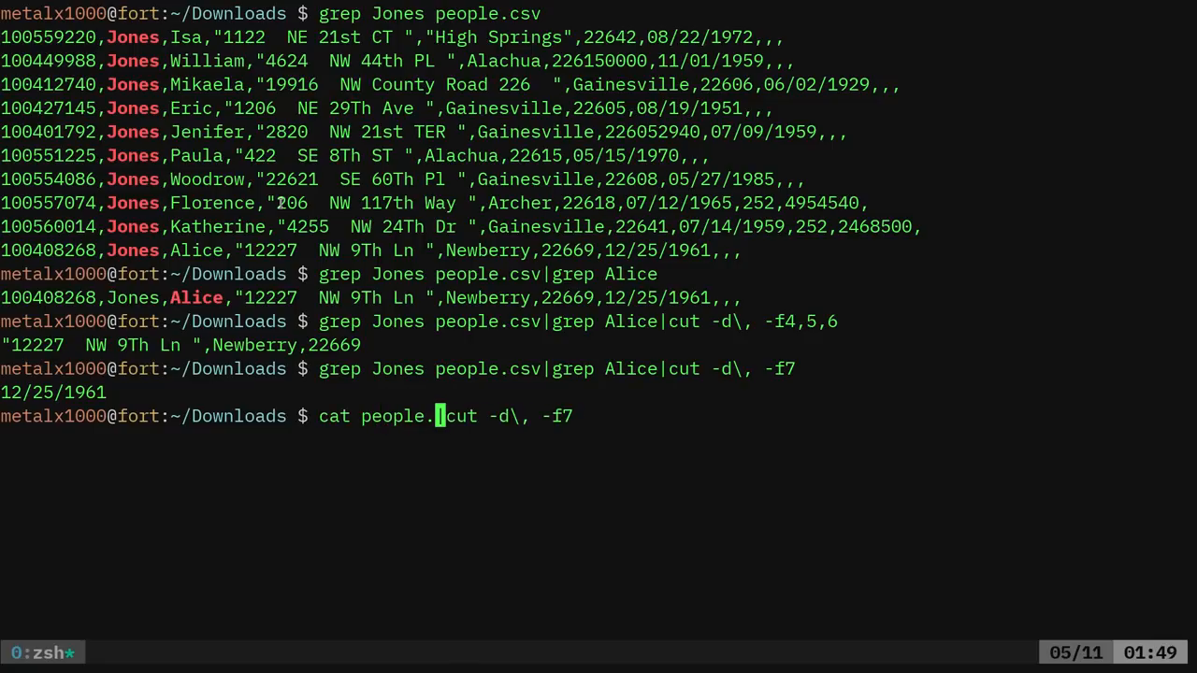
pyautogui.write('csv|fzf')
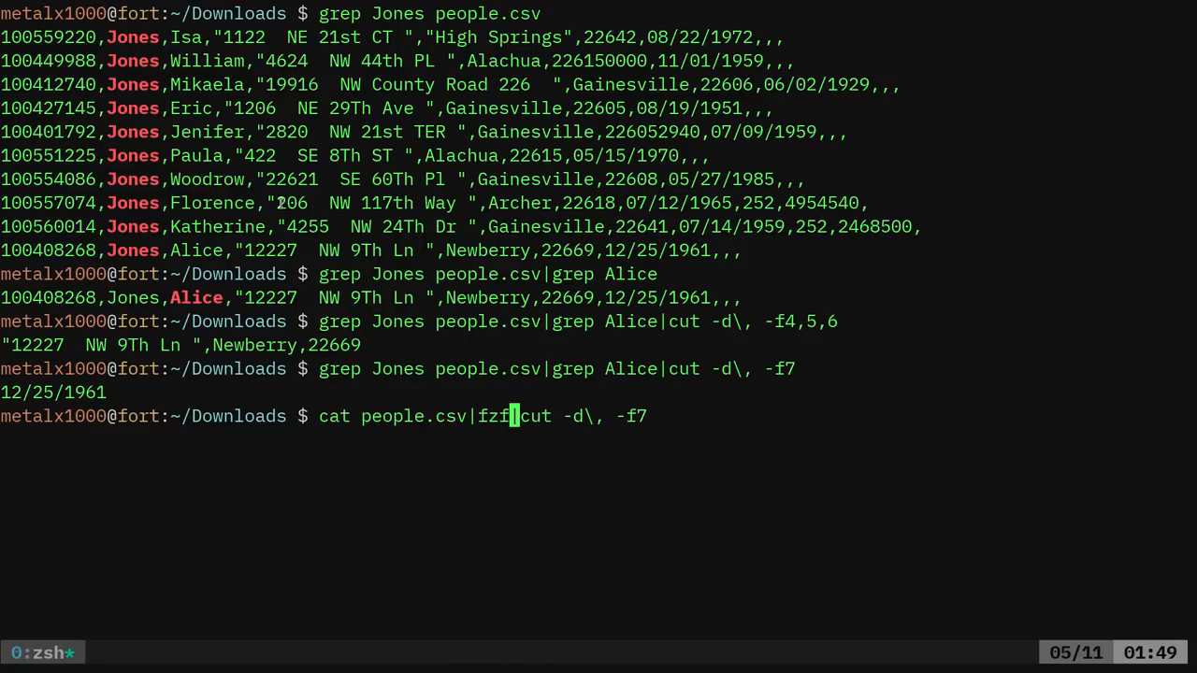
pyautogui.press('Return')
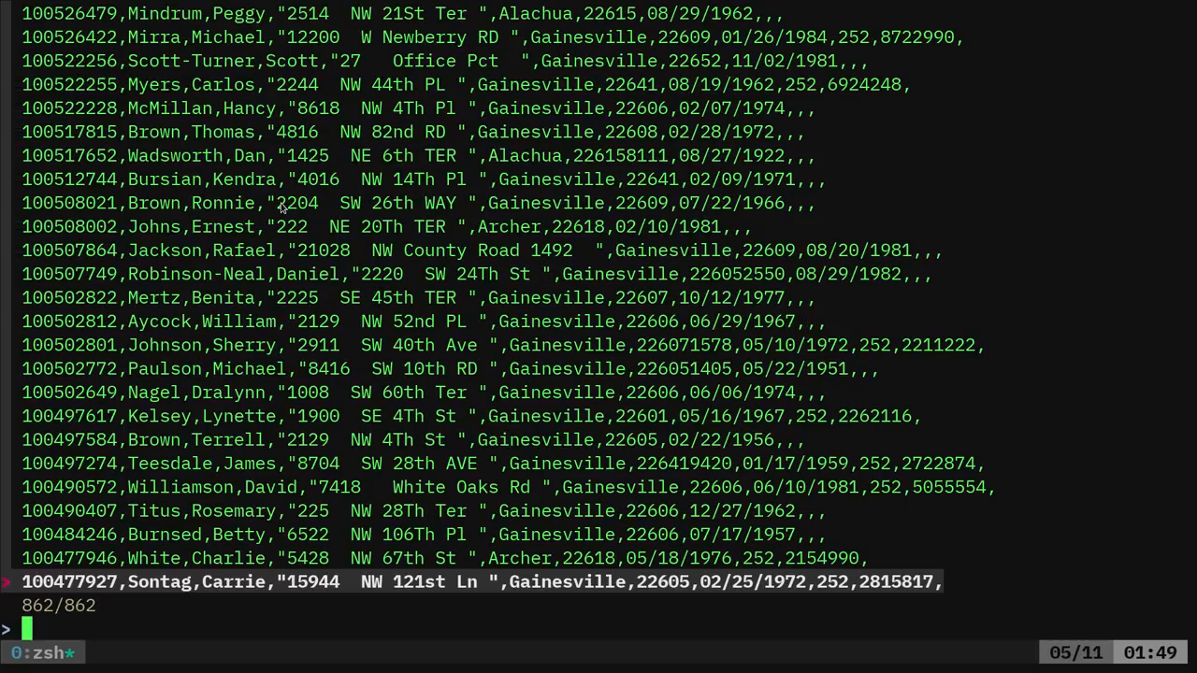
pyautogui.write('b')
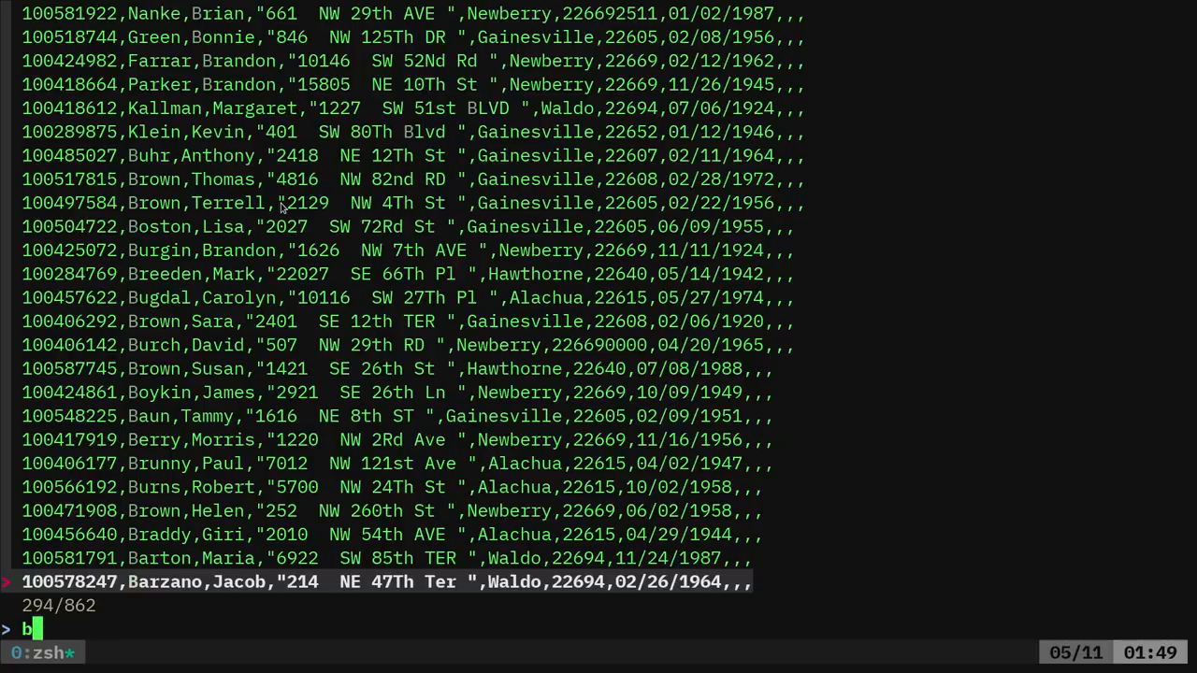
pyautogui.write('rown')
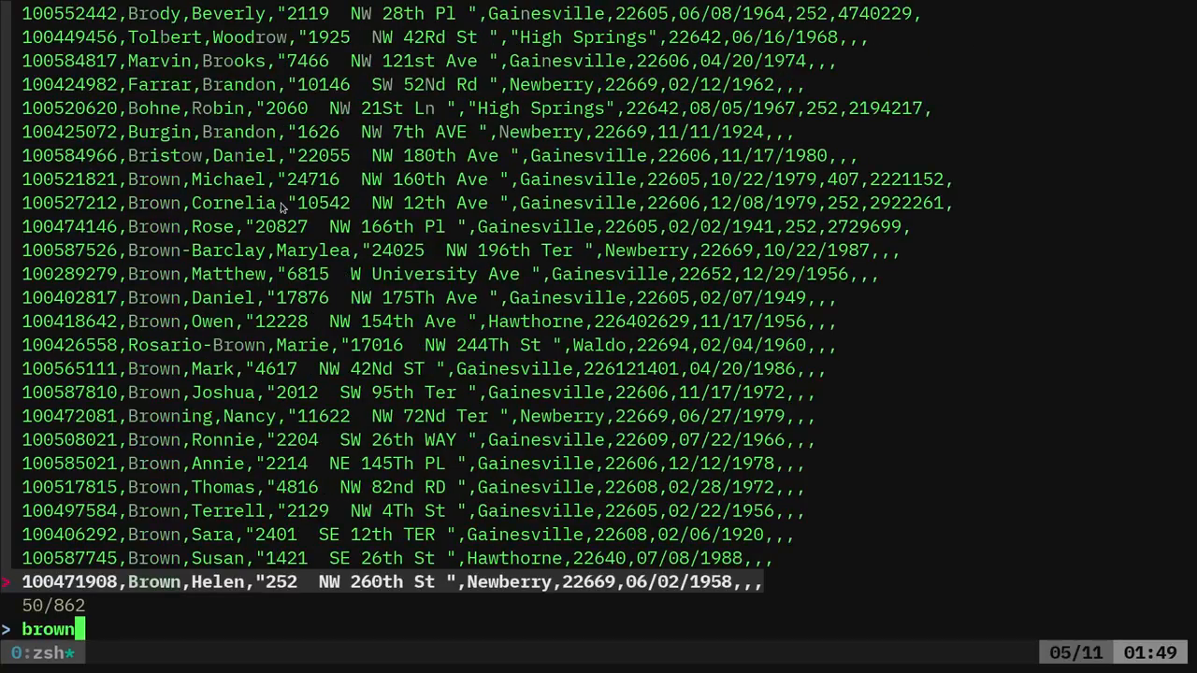
pyautogui.write('ow')
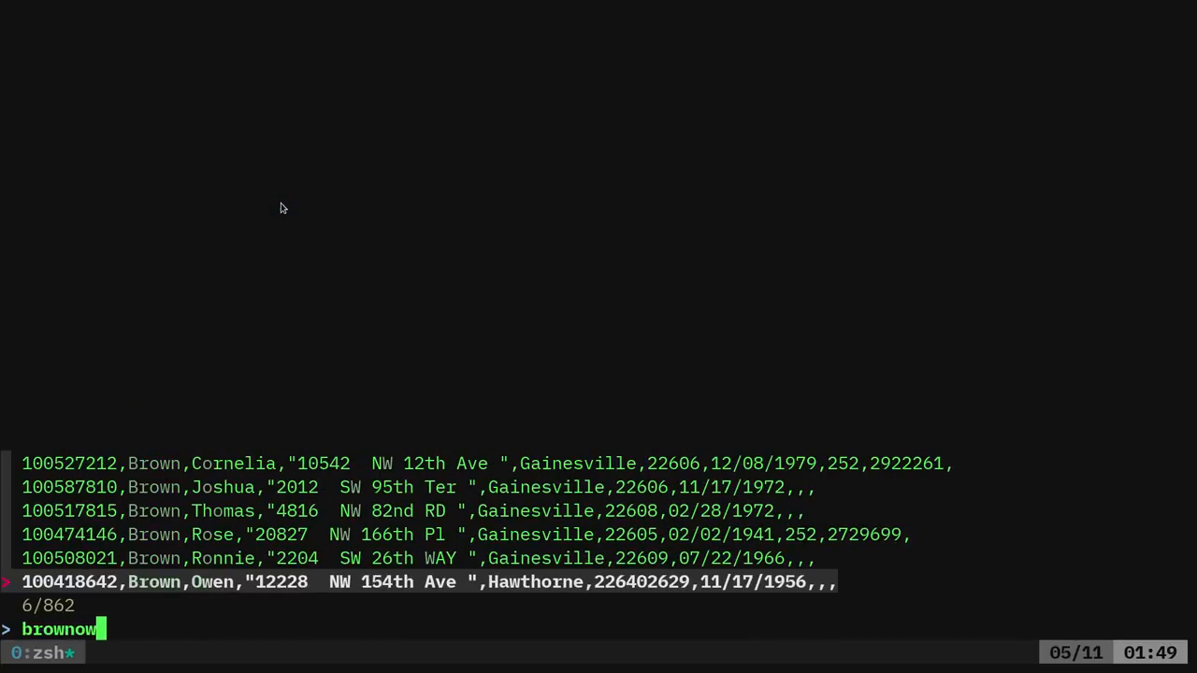
pyautogui.press('up')
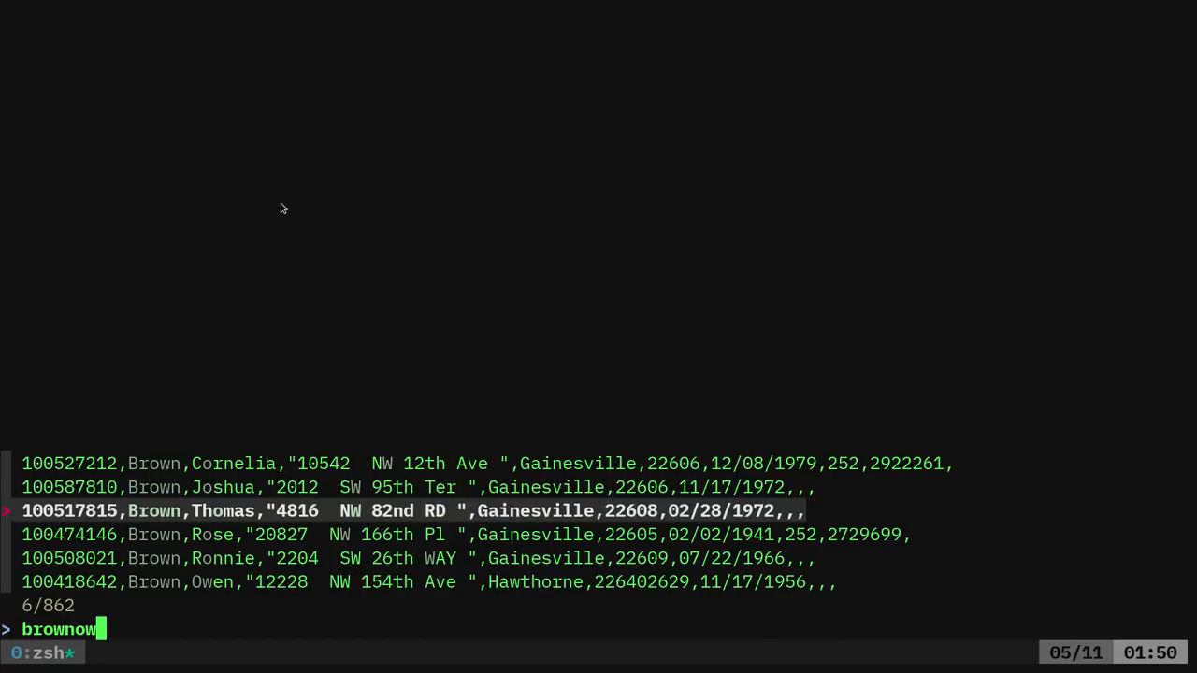